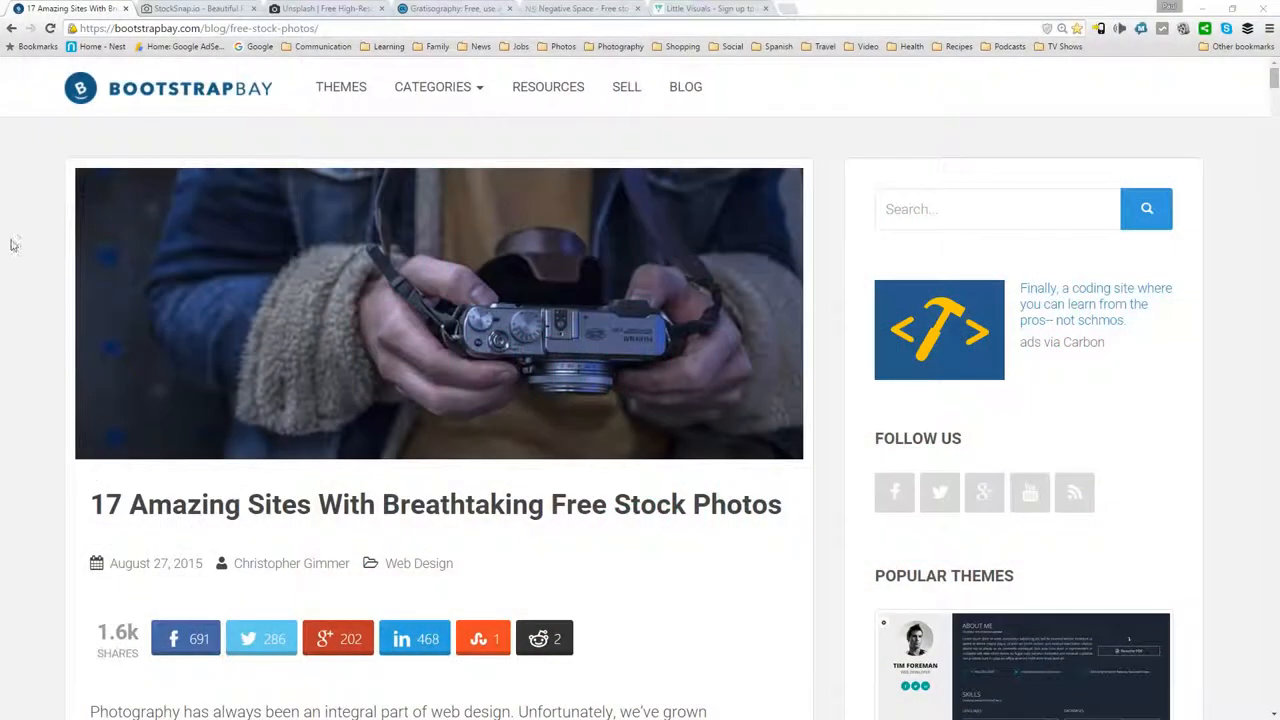
pyautogui.moveTo(29, 231)
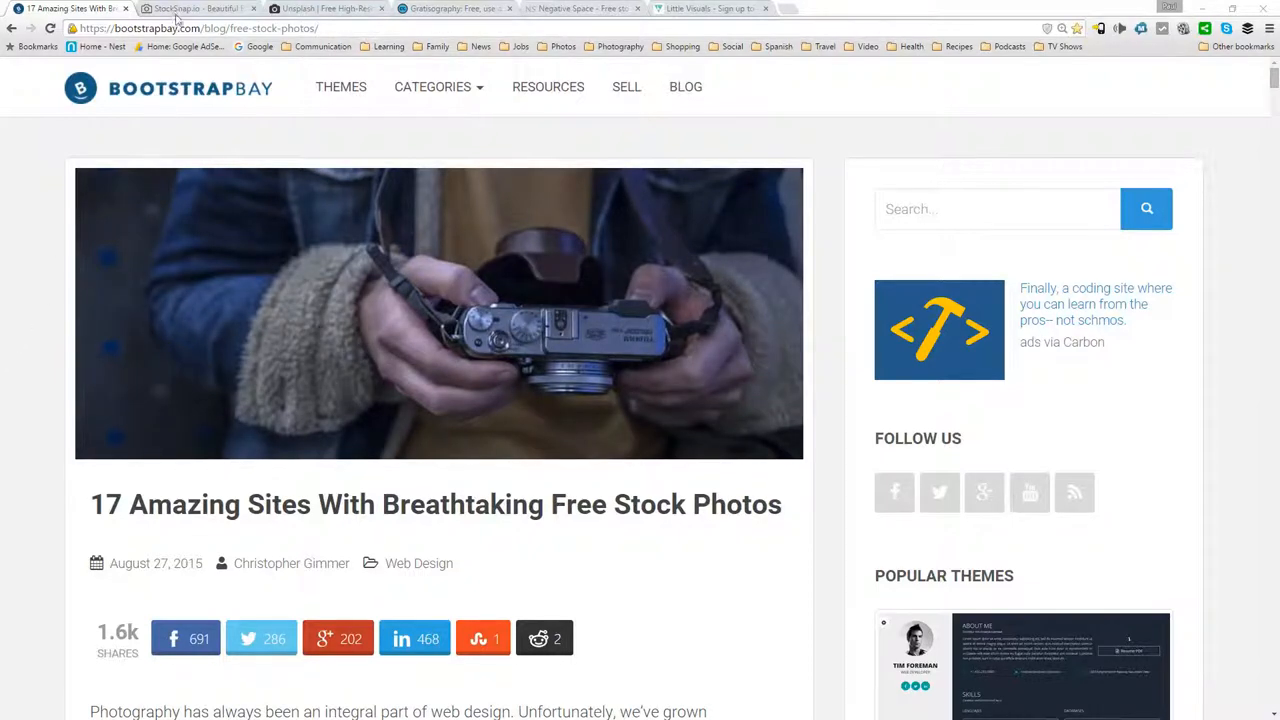
# Scroll past the header image to the free stock photos article's introduction paragraphs
pyautogui.scroll(-3)
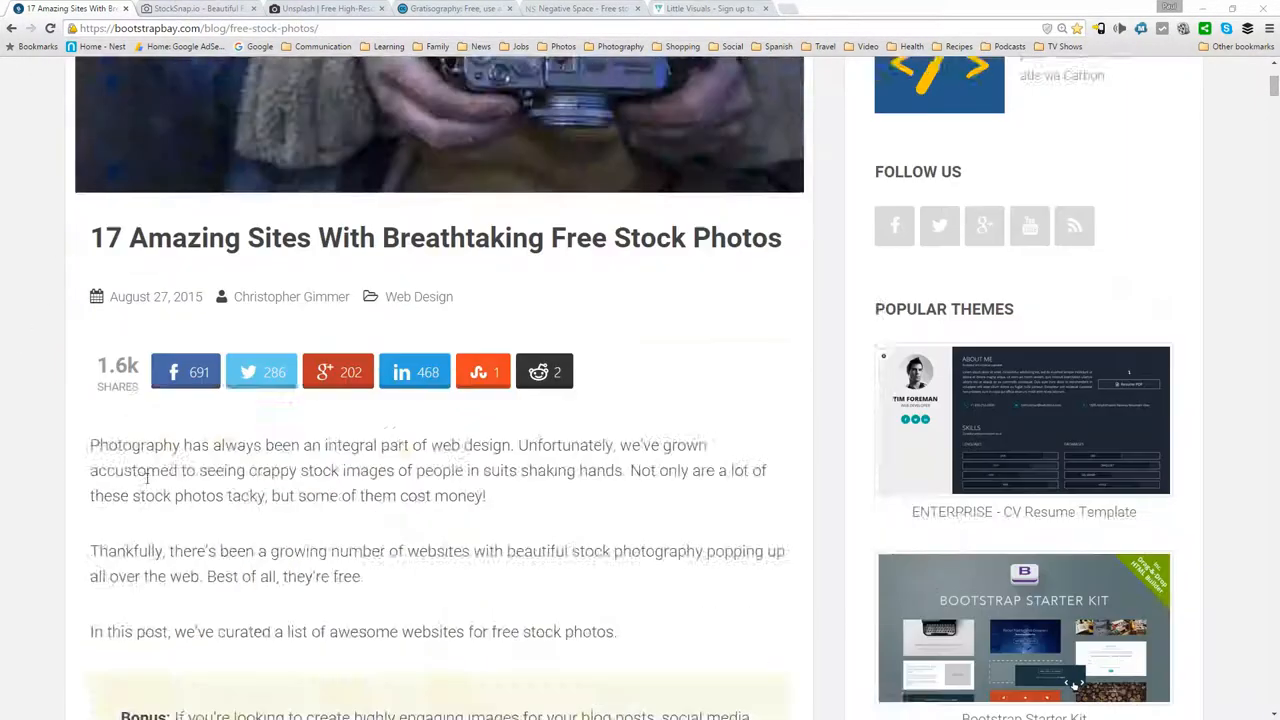
pyautogui.scroll(-3)
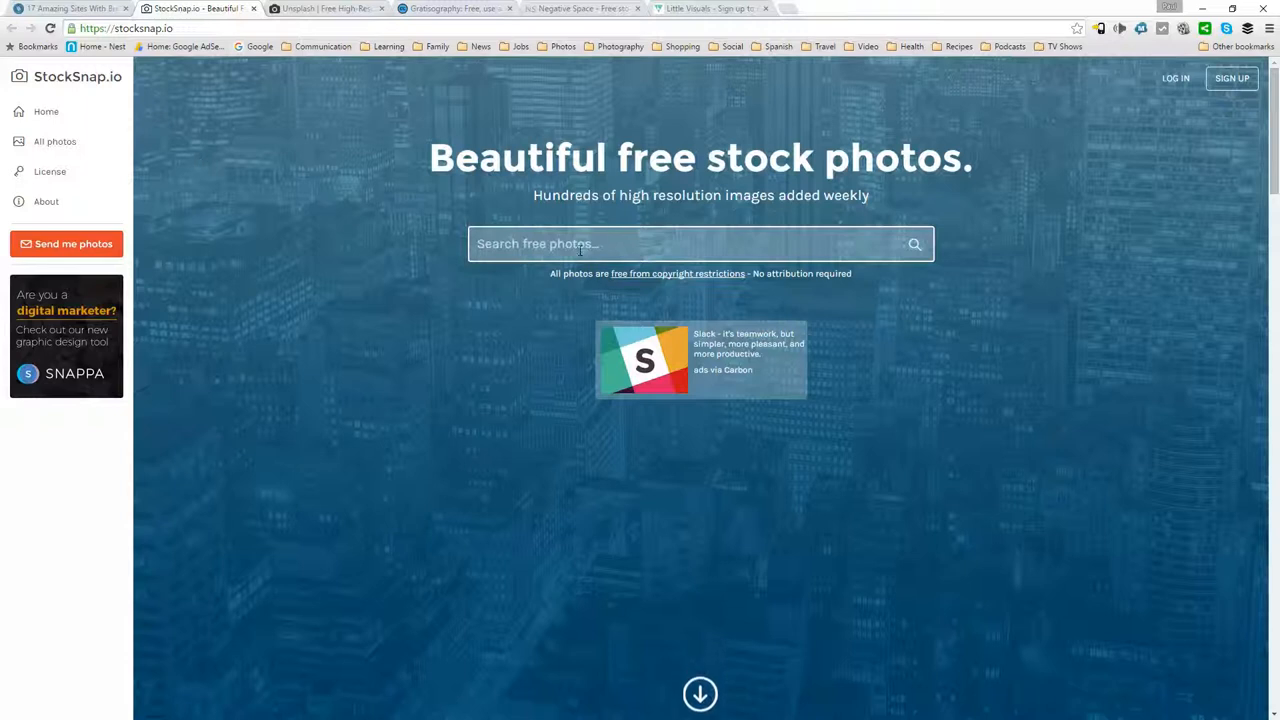
pyautogui.moveTo(138, 397)
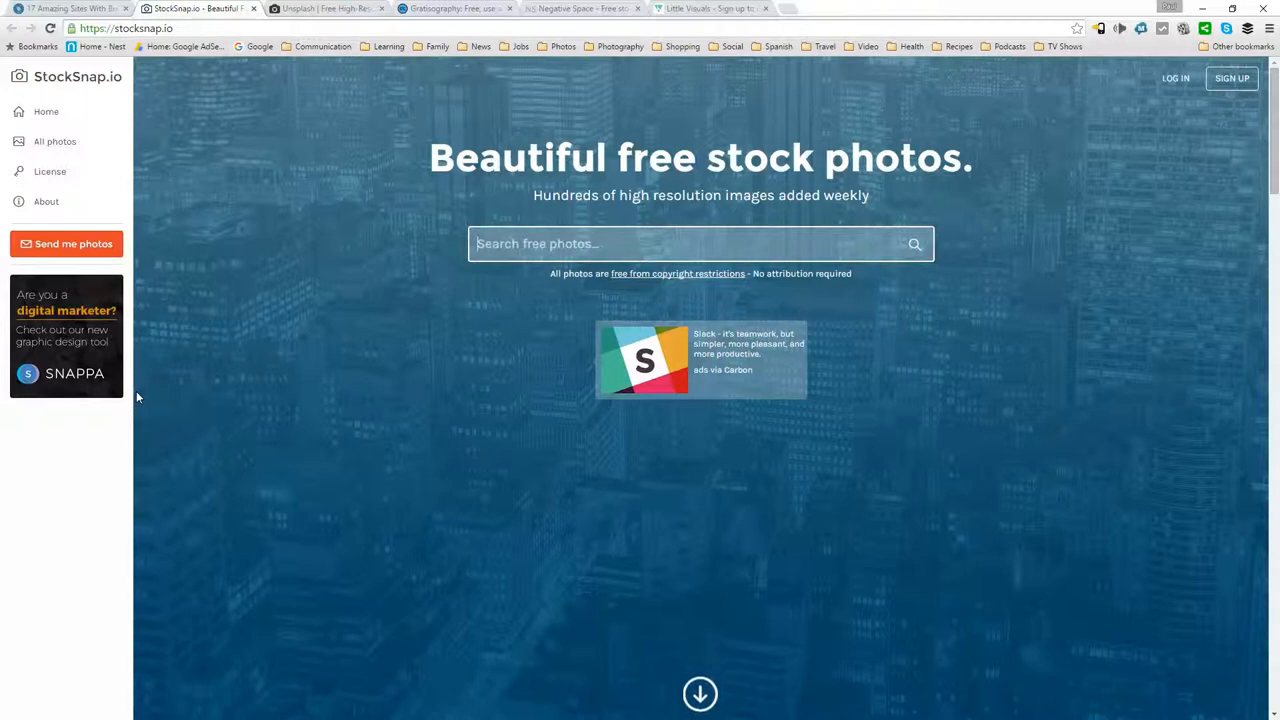
# Search StockSnap for camera, computer and people (878 photos), then switch to Unsplash
pyautogui.write('camera')
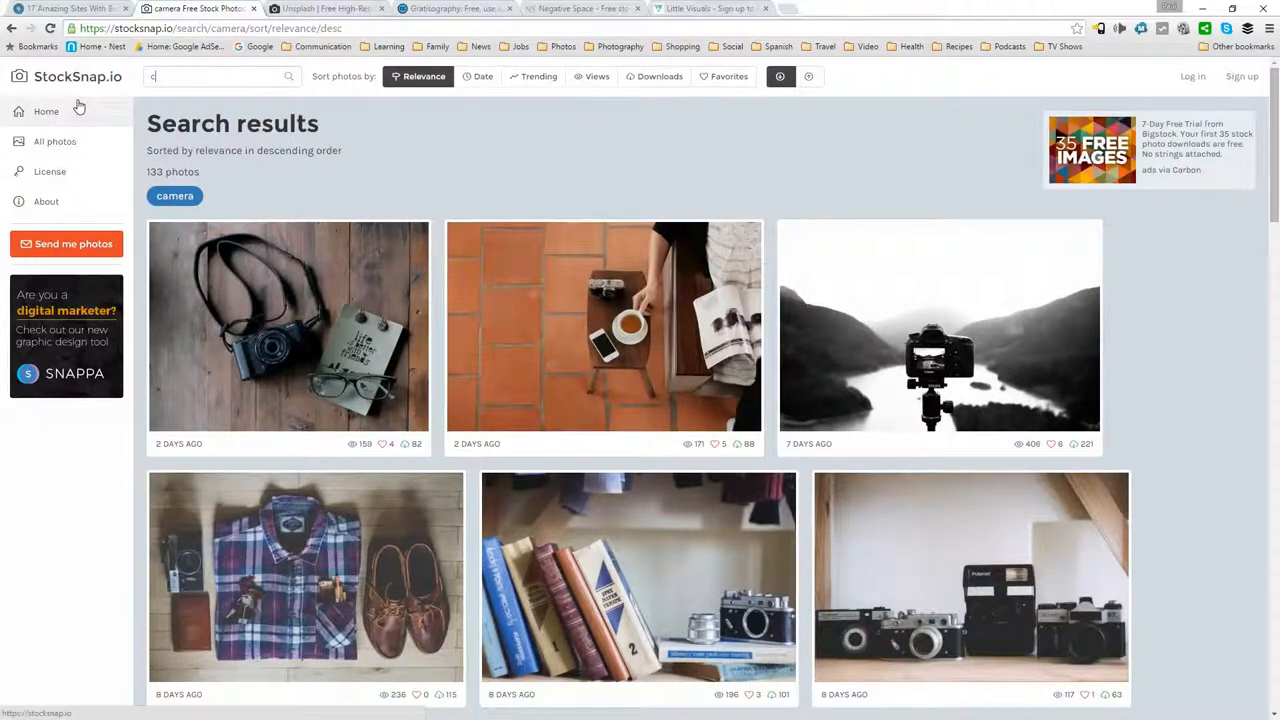
pyautogui.write('computer')
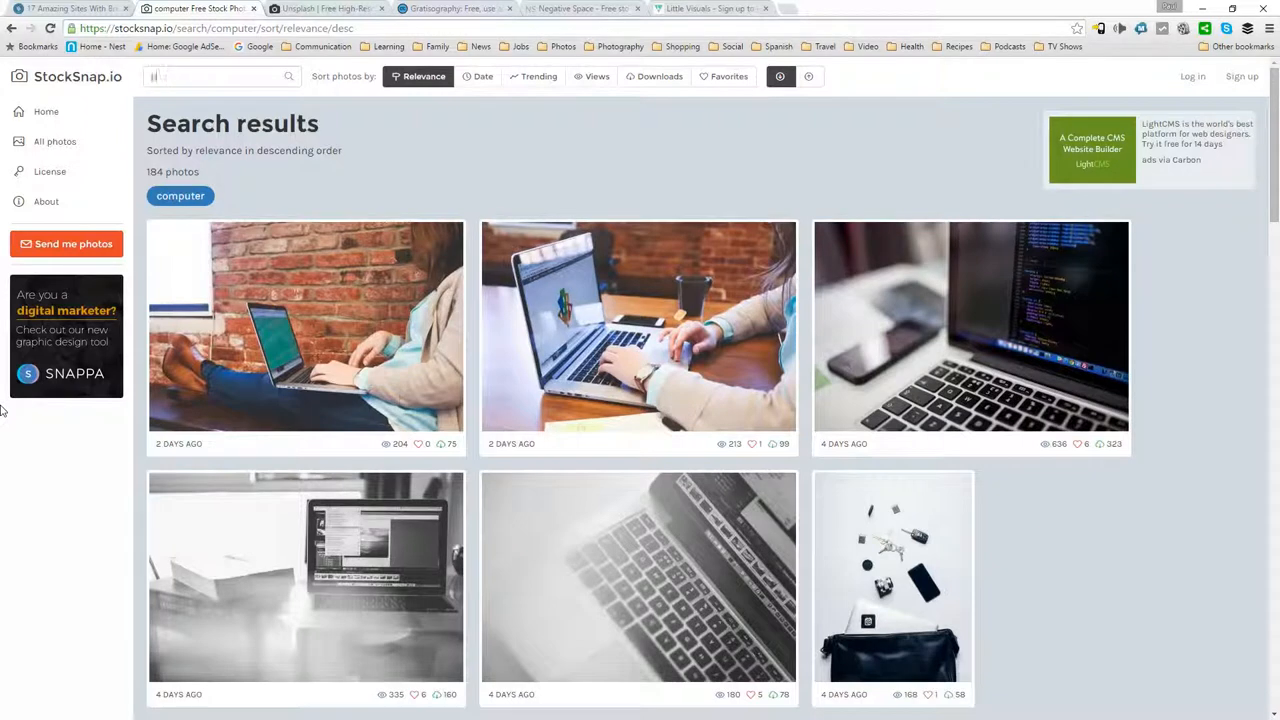
pyautogui.write('people')
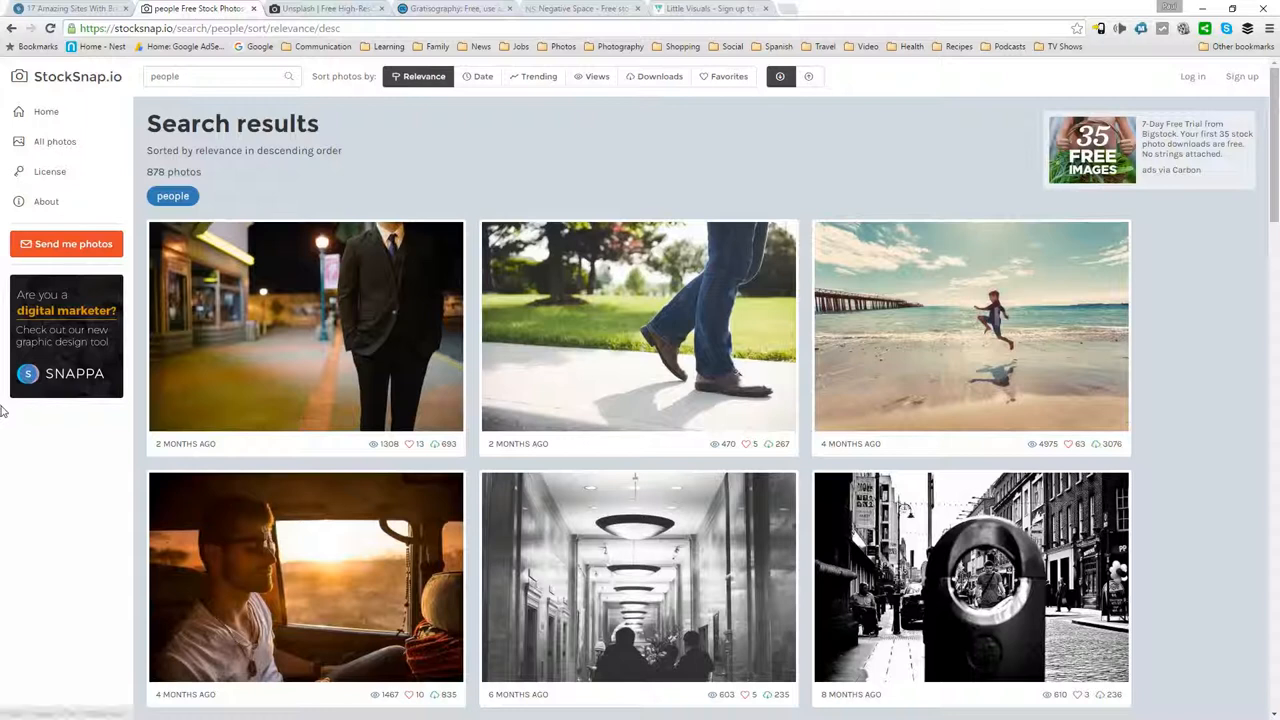
pyautogui.click(325, 8)
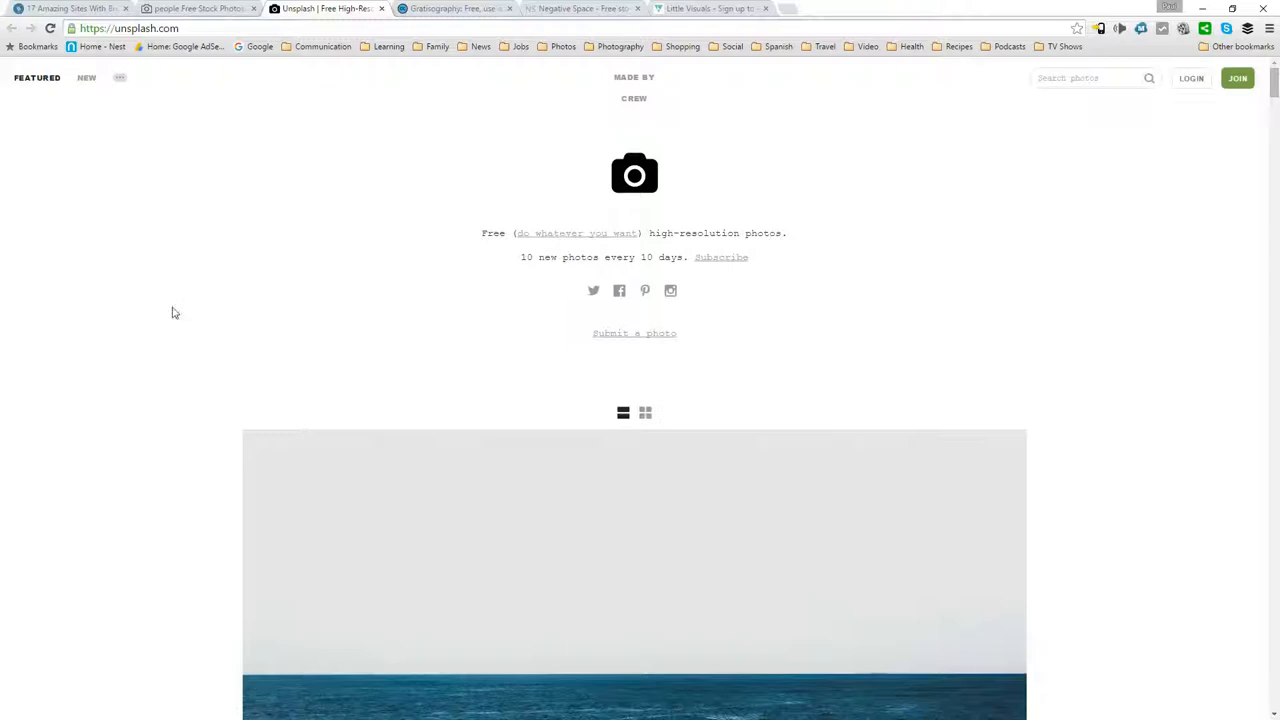
# Search Unsplash for camera, then computer, then people photos
pyautogui.scroll(-3)
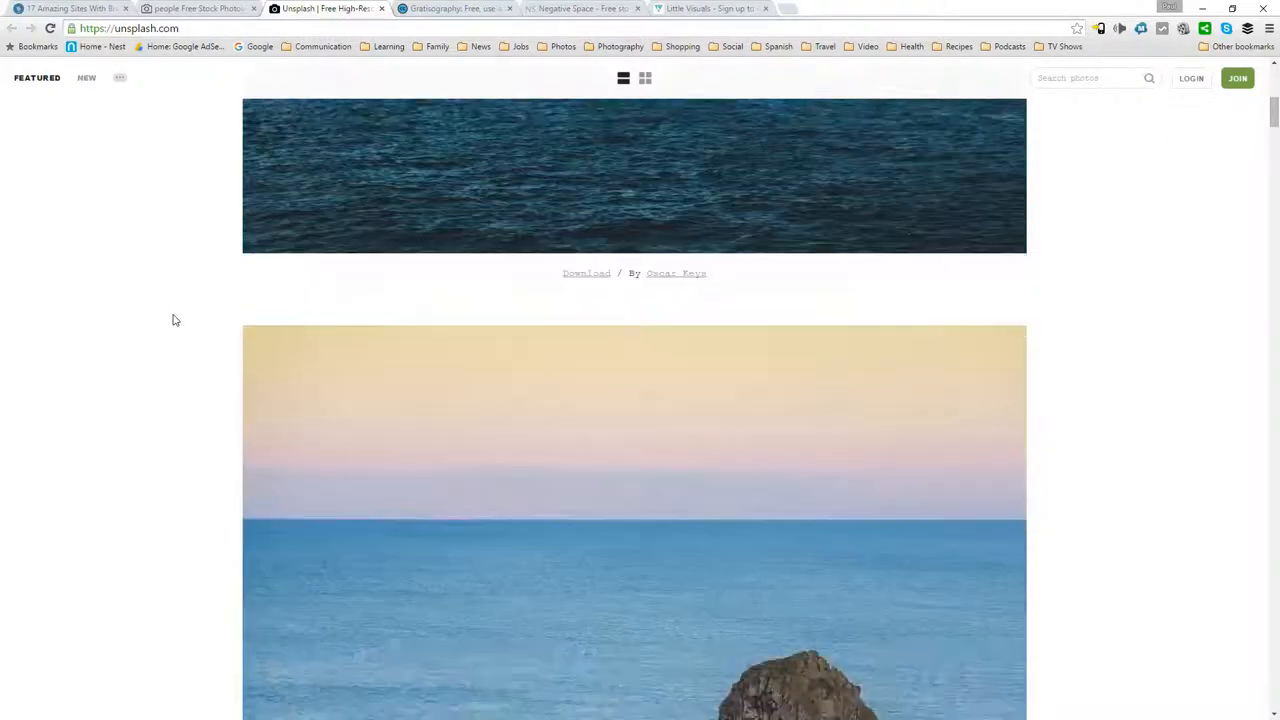
pyautogui.scroll(-3)
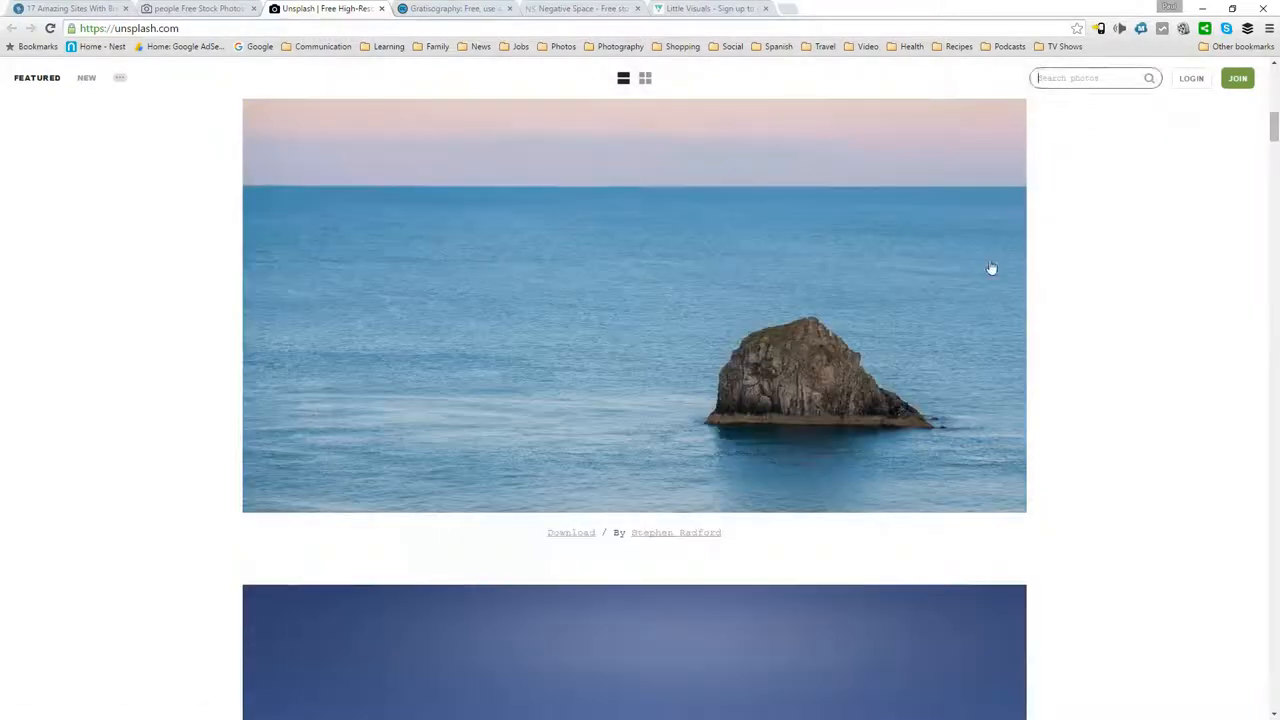
pyautogui.write('camera')
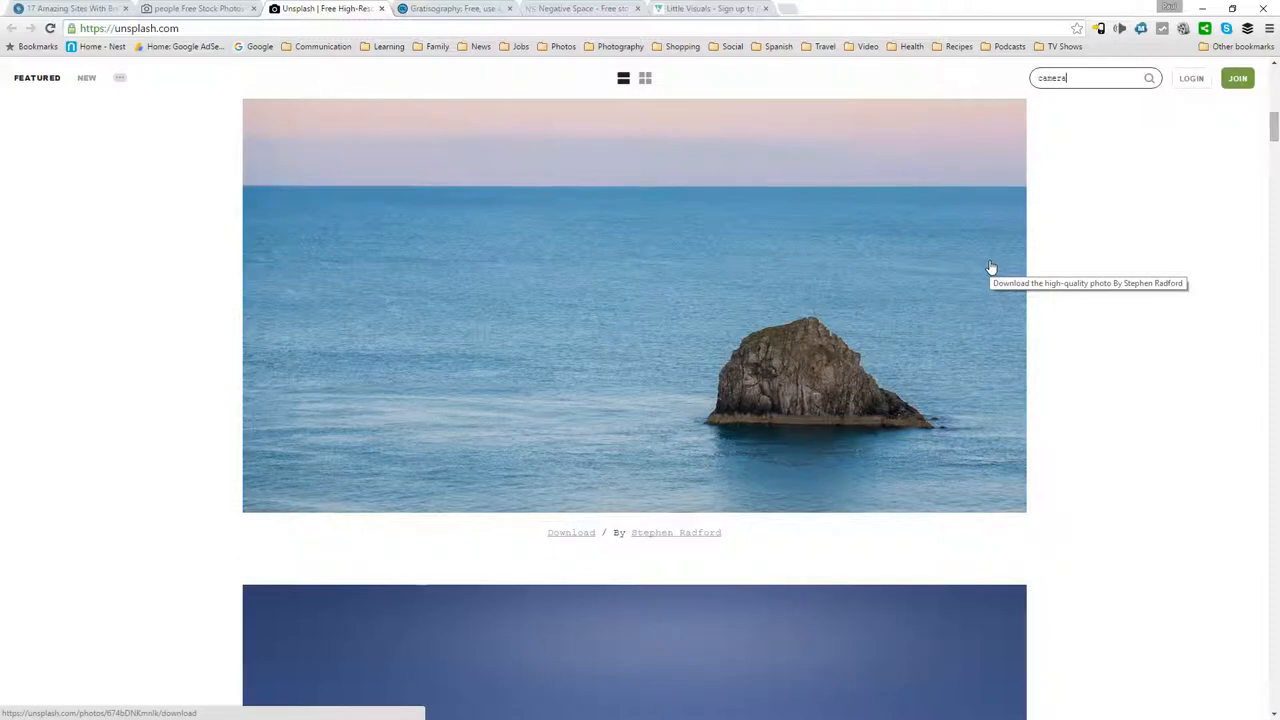
pyautogui.press('Return')
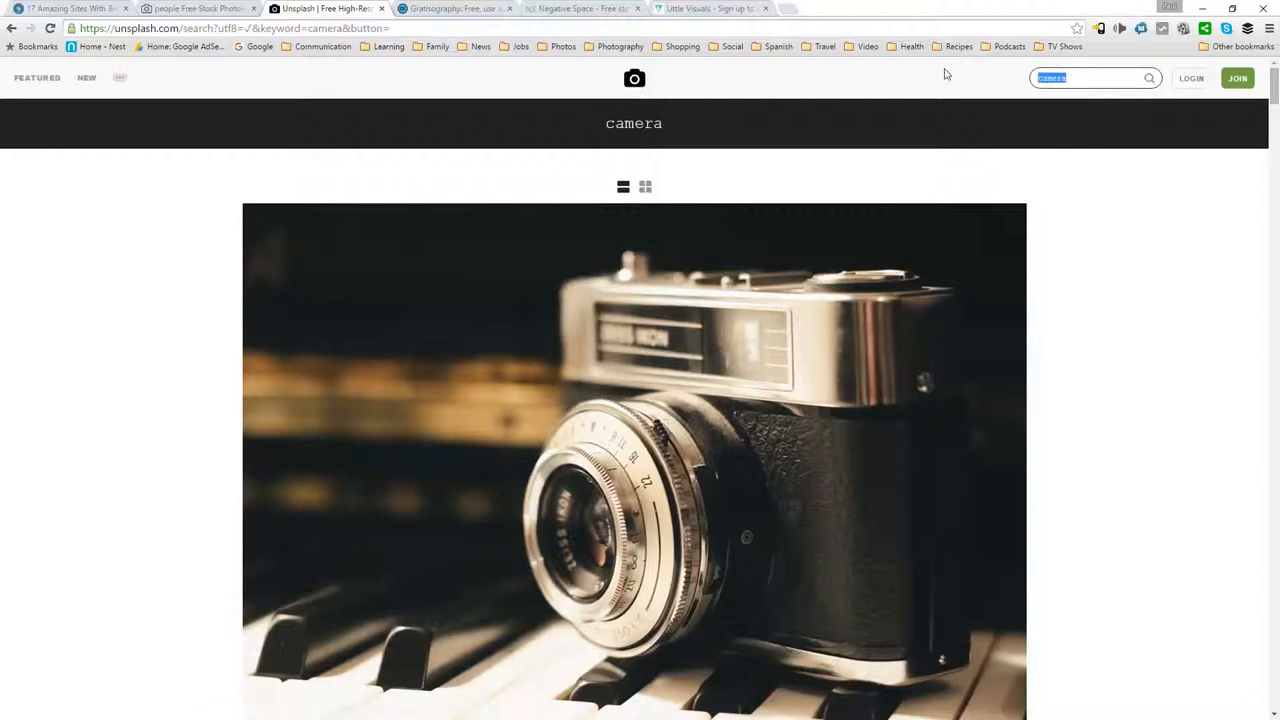
pyautogui.write('computer')
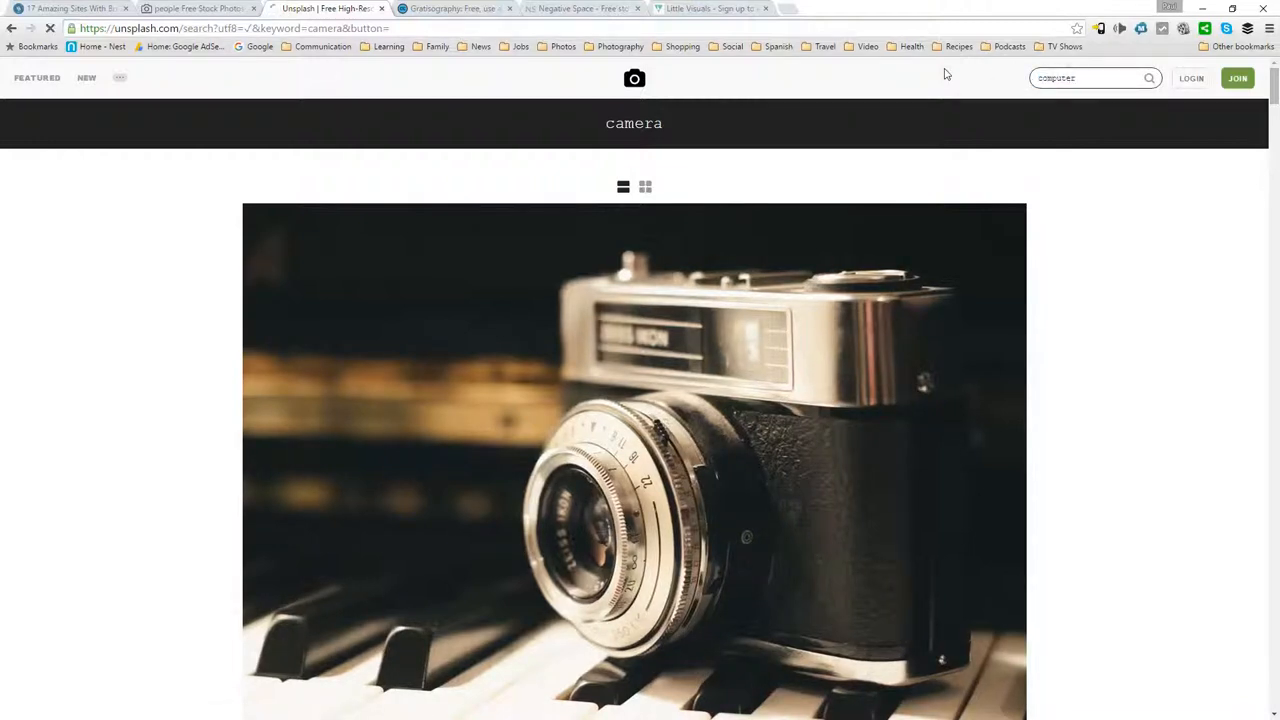
pyautogui.press('Return')
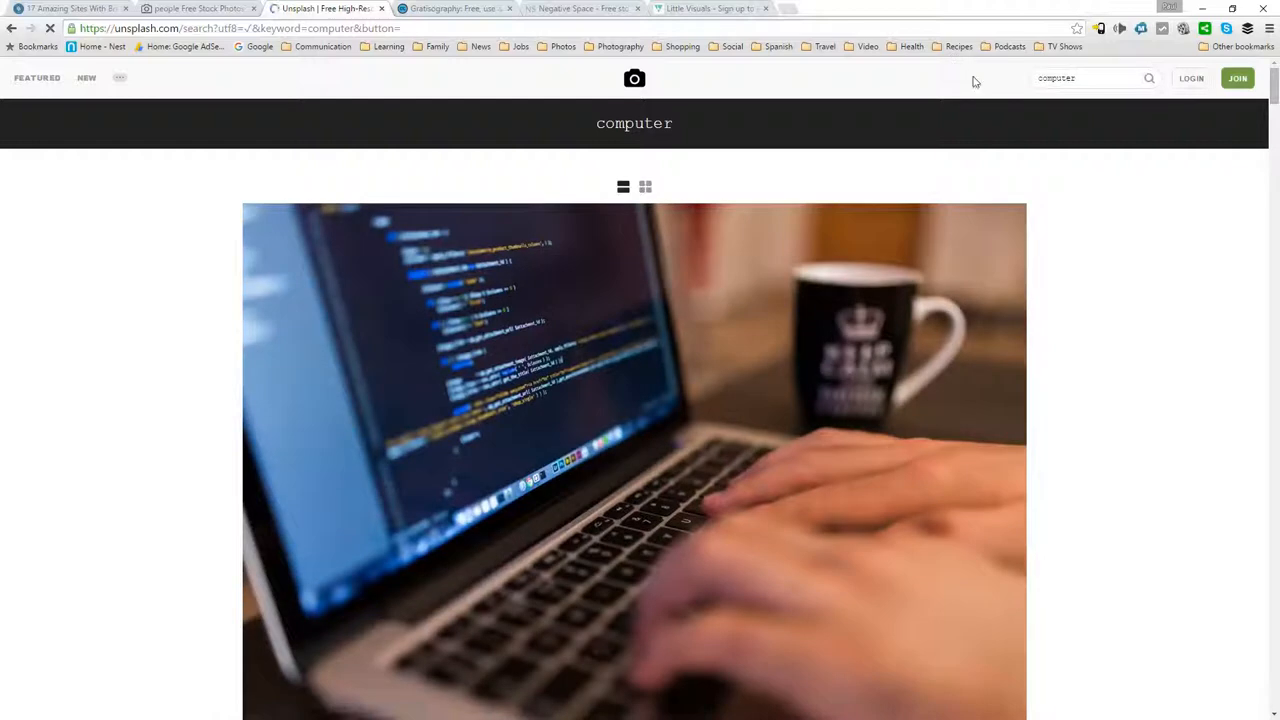
pyautogui.scroll(-3)
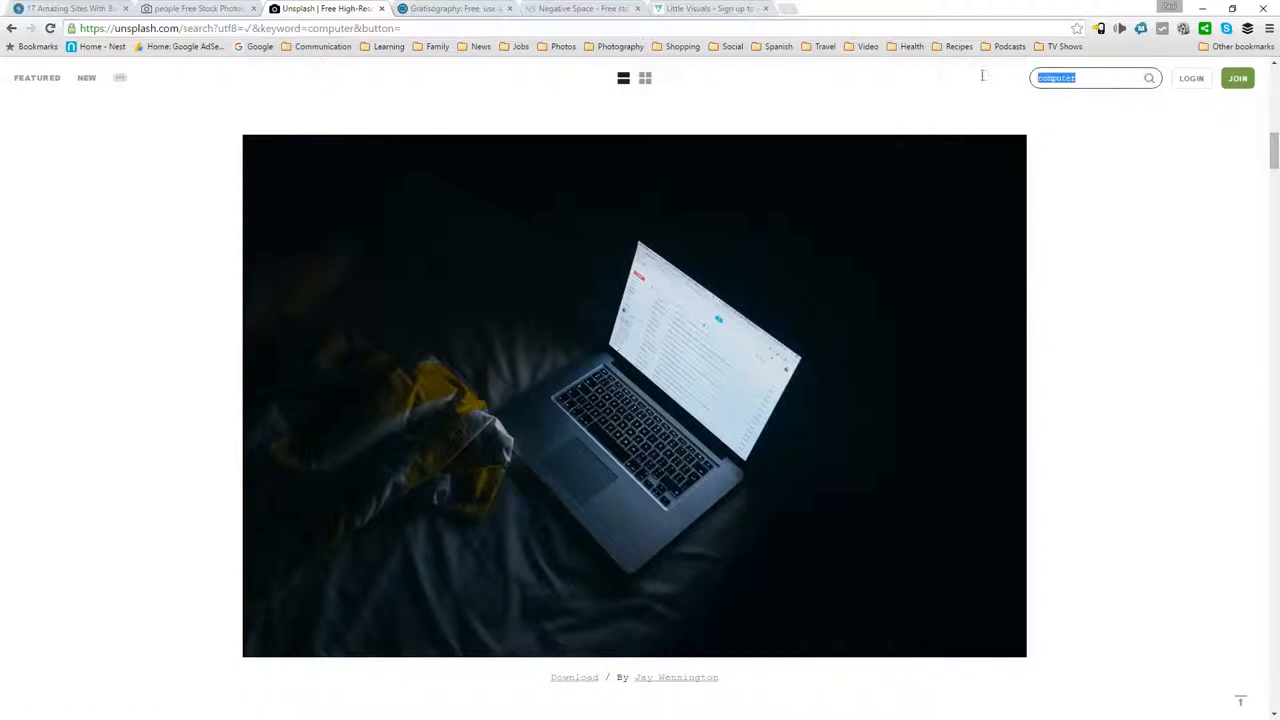
pyautogui.moveTo(807, 150)
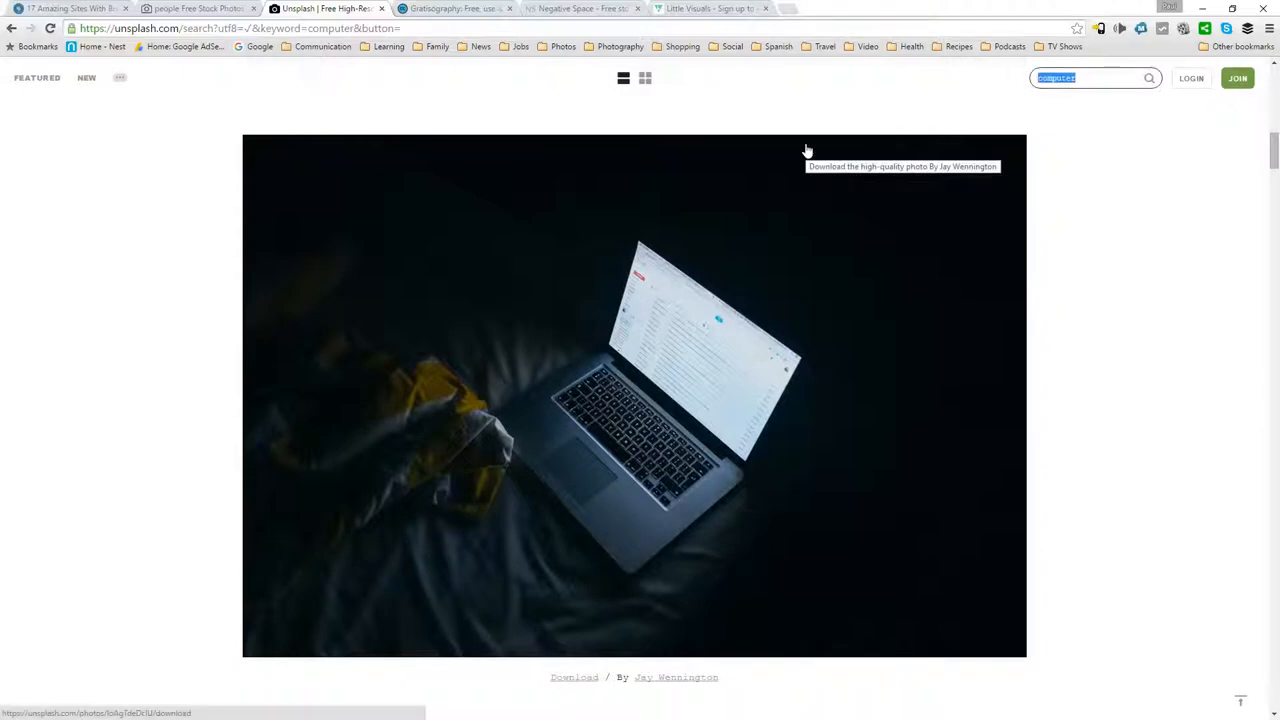
pyautogui.write('people')
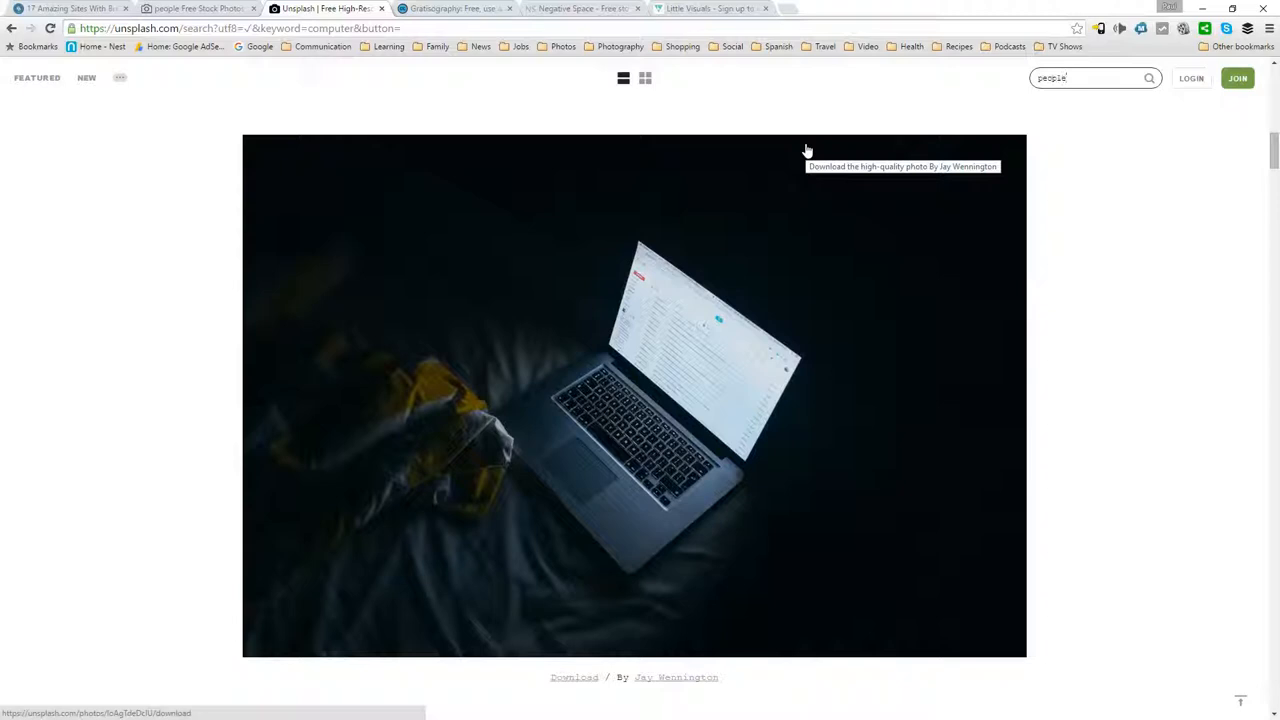
pyautogui.press('Return')
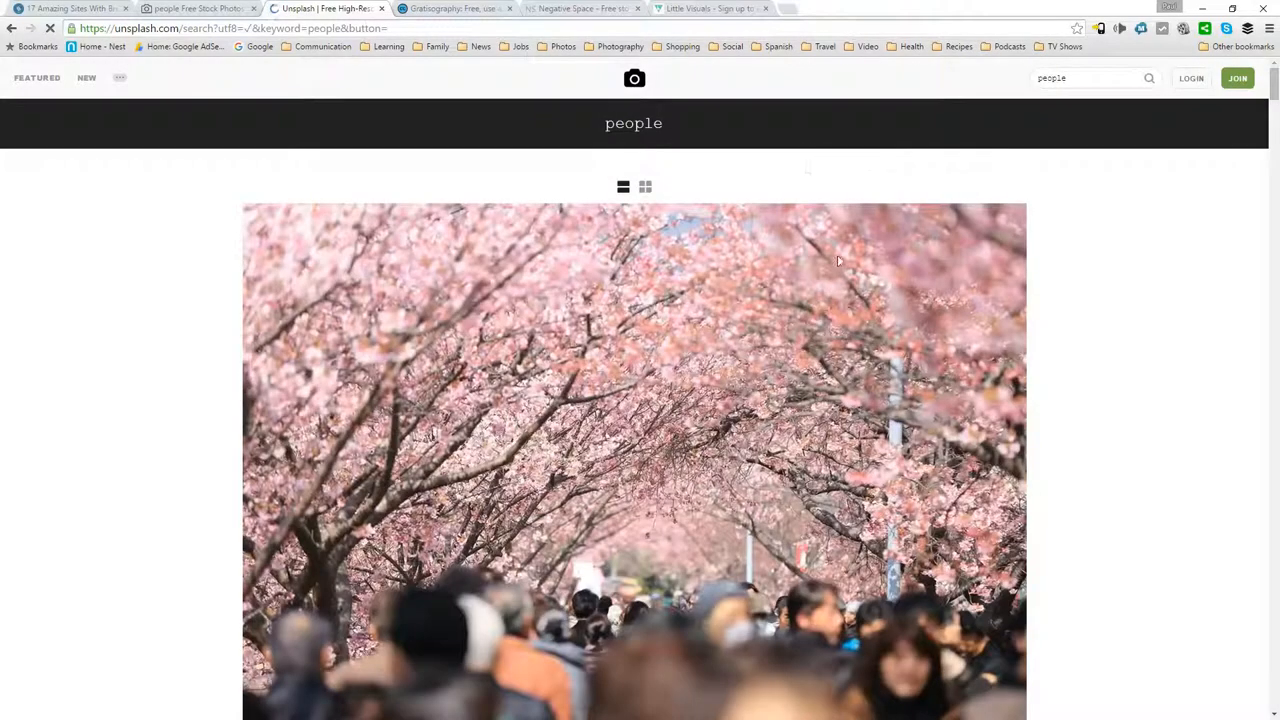
# Browse the people results as a thumbnail grid, then switch to Gratisography
pyautogui.scroll(-3)
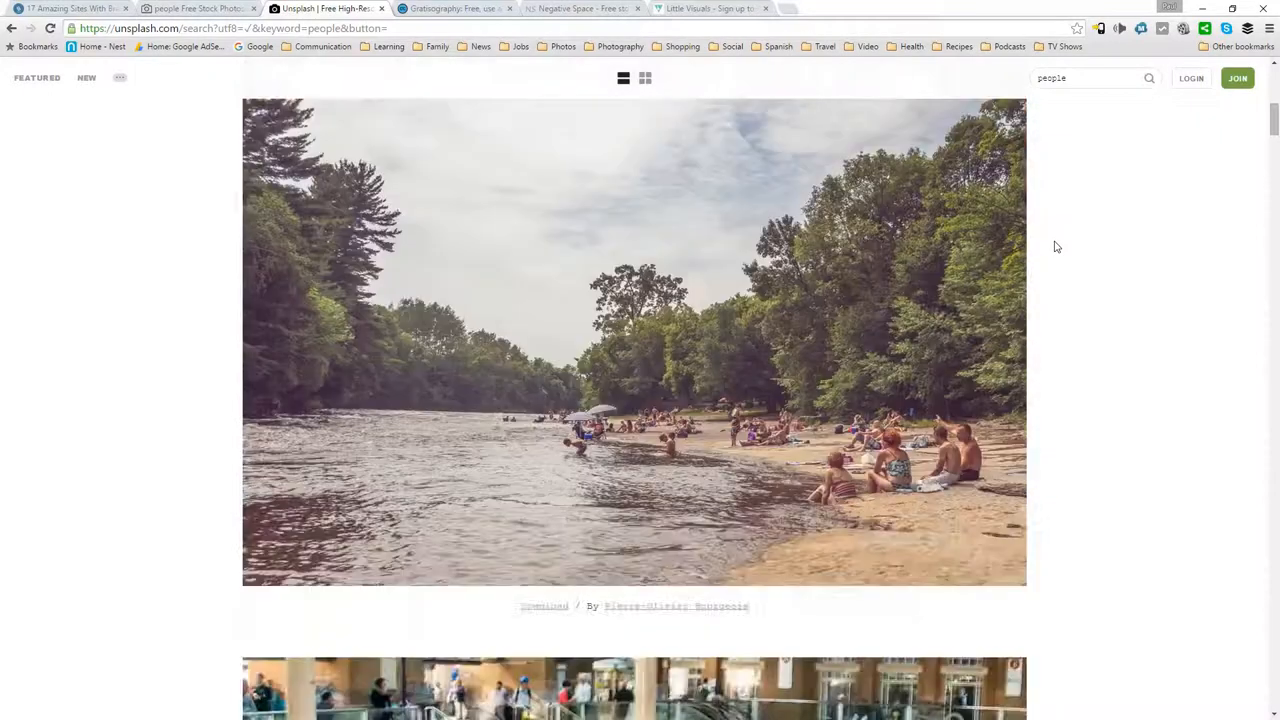
pyautogui.scroll(-3)
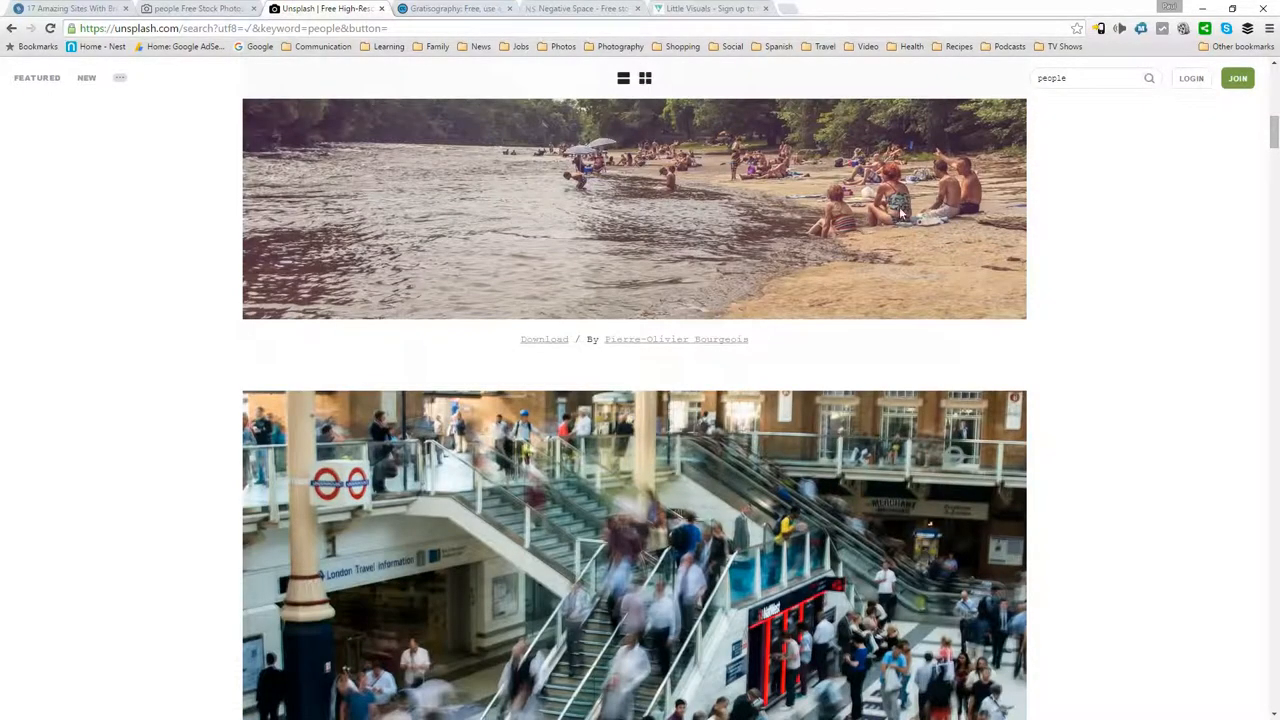
pyautogui.click(645, 78)
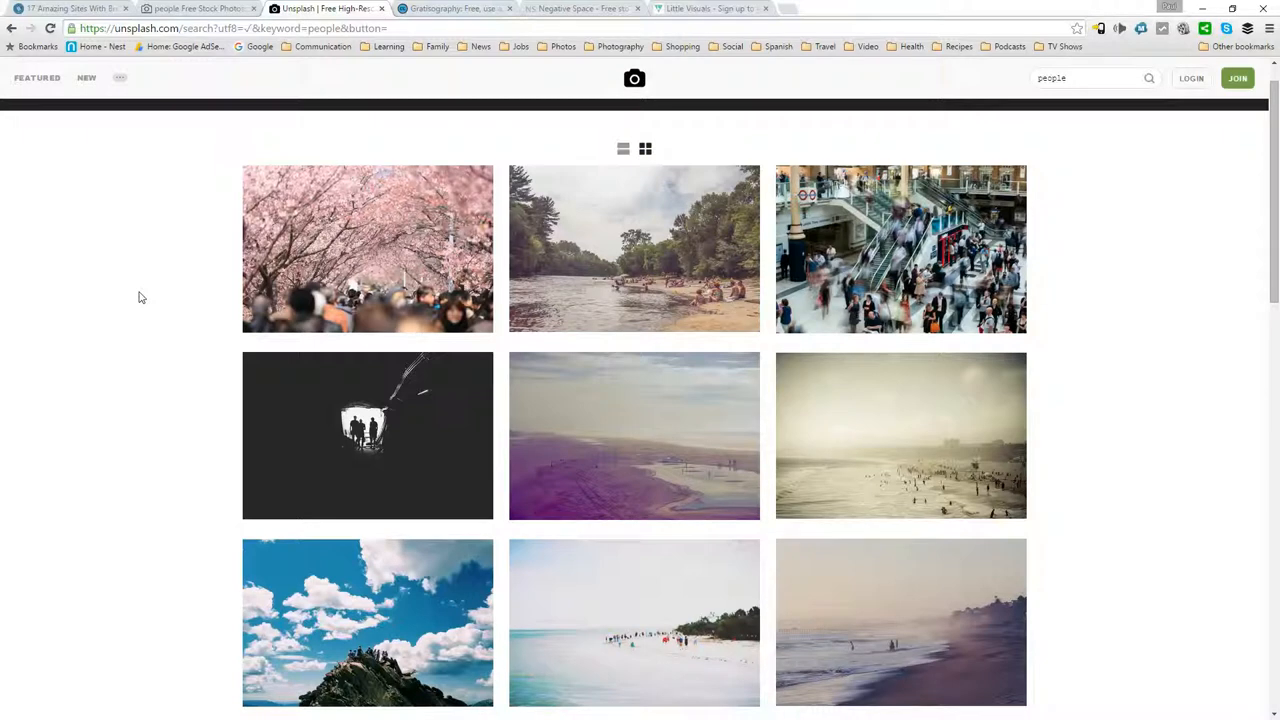
pyautogui.moveTo(133, 450)
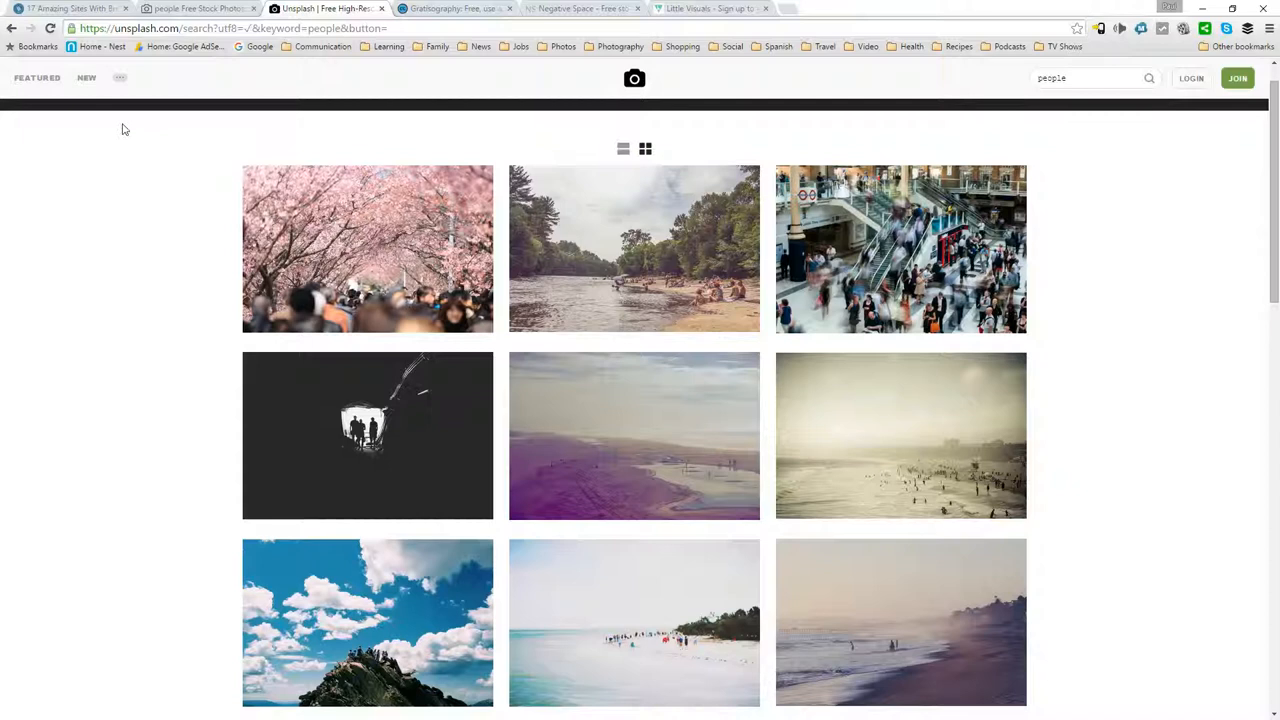
pyautogui.click(455, 9)
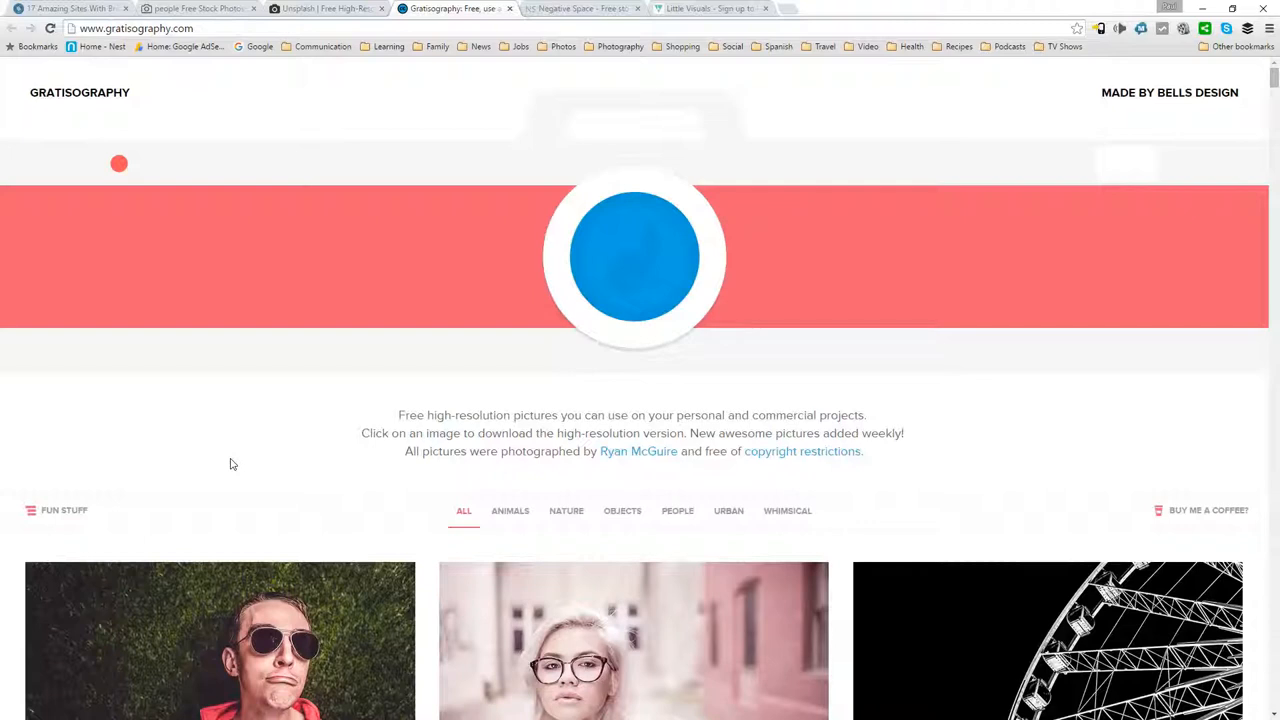
pyautogui.moveTo(37, 74)
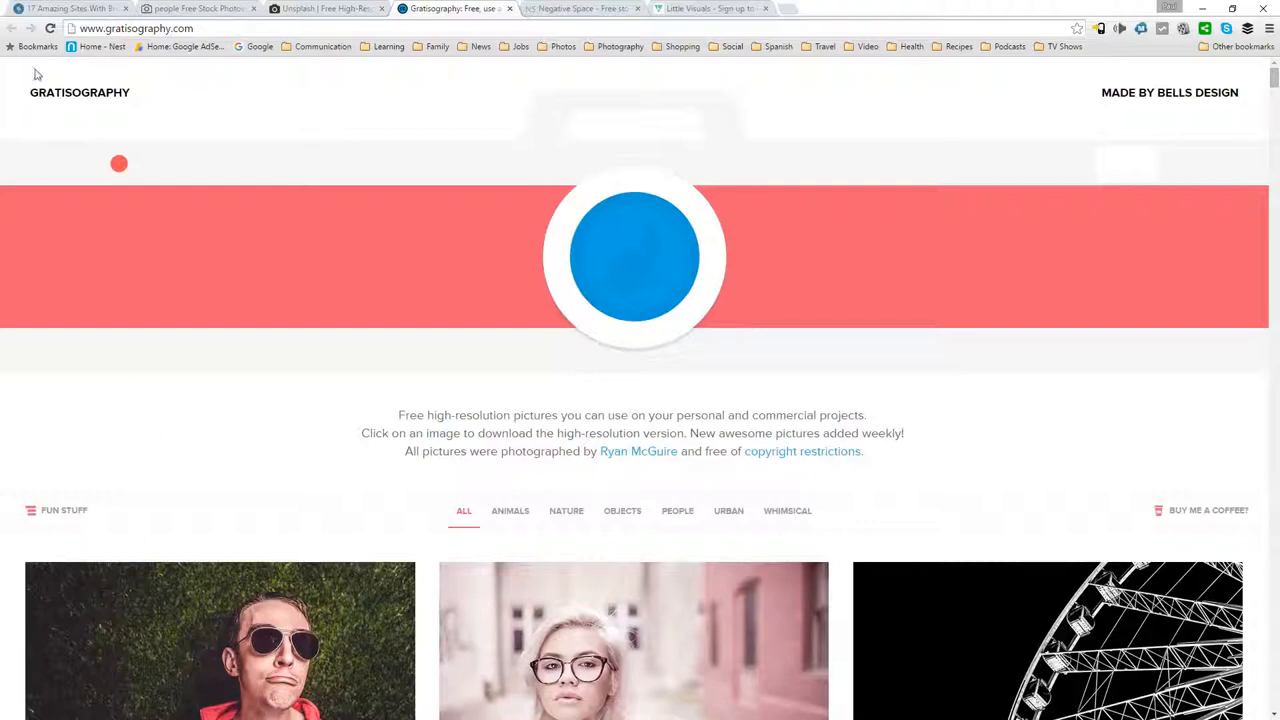
pyautogui.moveTo(197, 128)
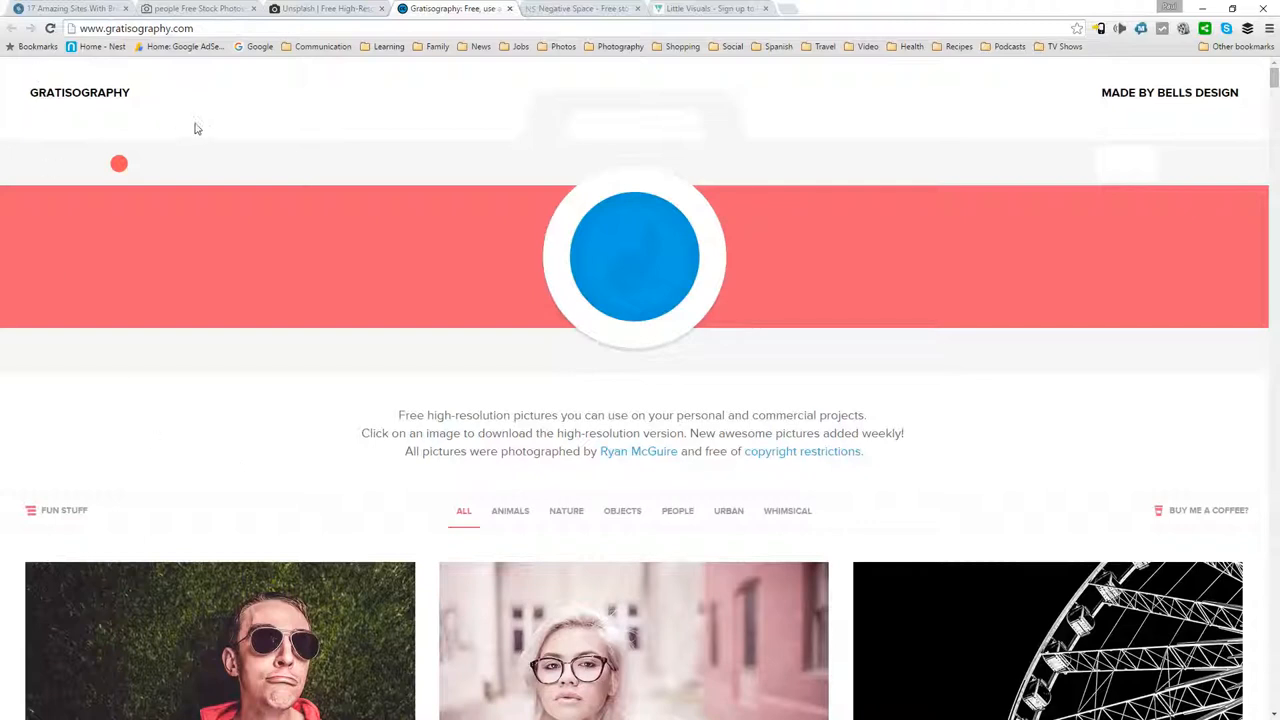
# Scroll through the Gratisography homepage gallery
pyautogui.scroll(-3)
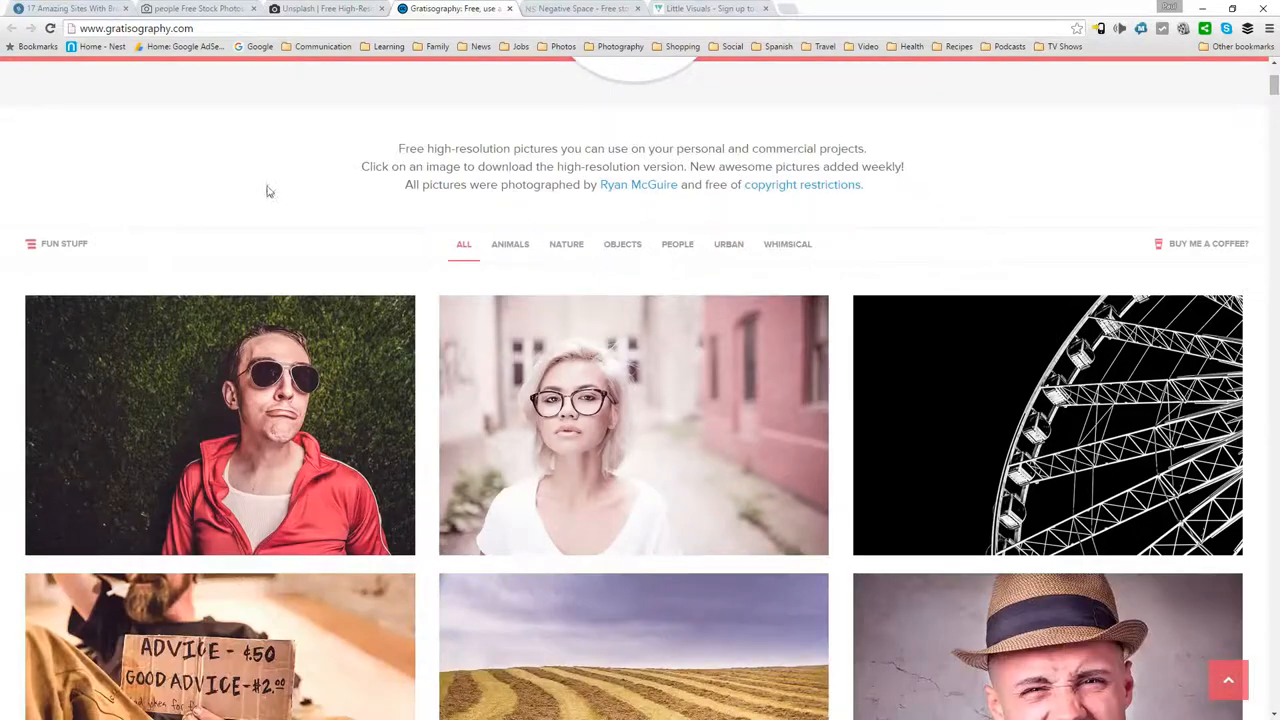
pyautogui.scroll(-3)
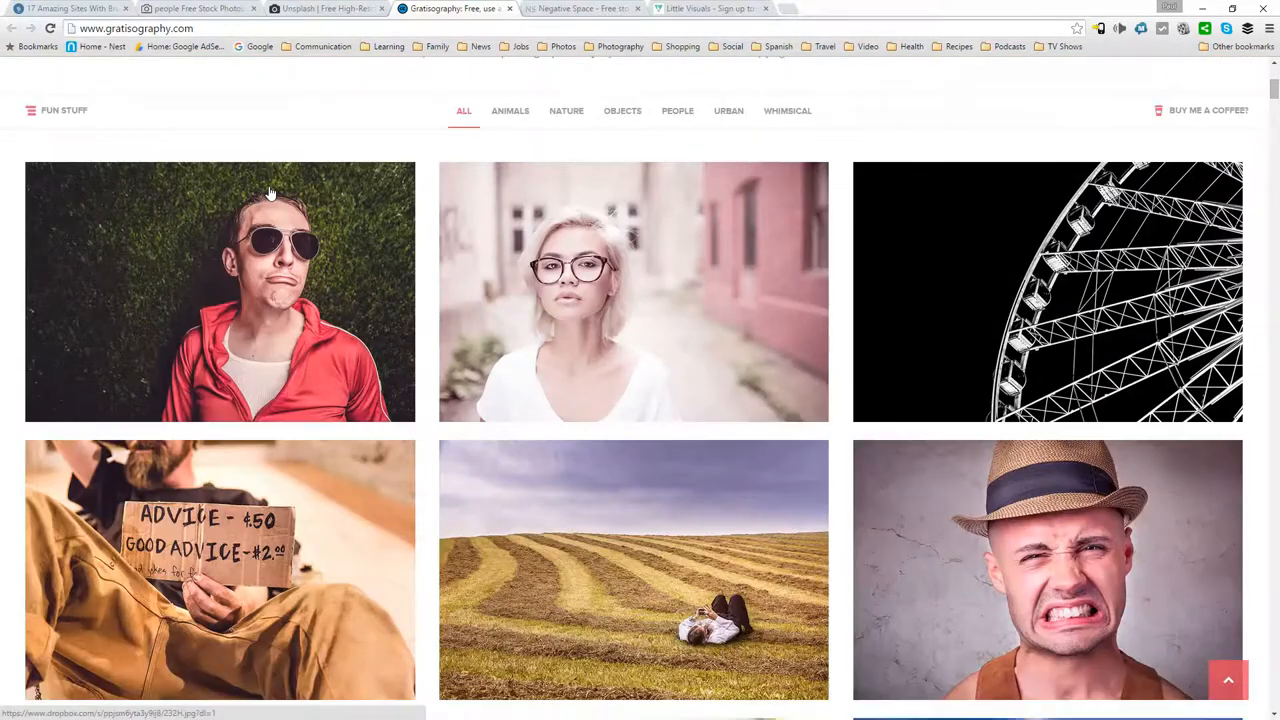
pyautogui.scroll(-3)
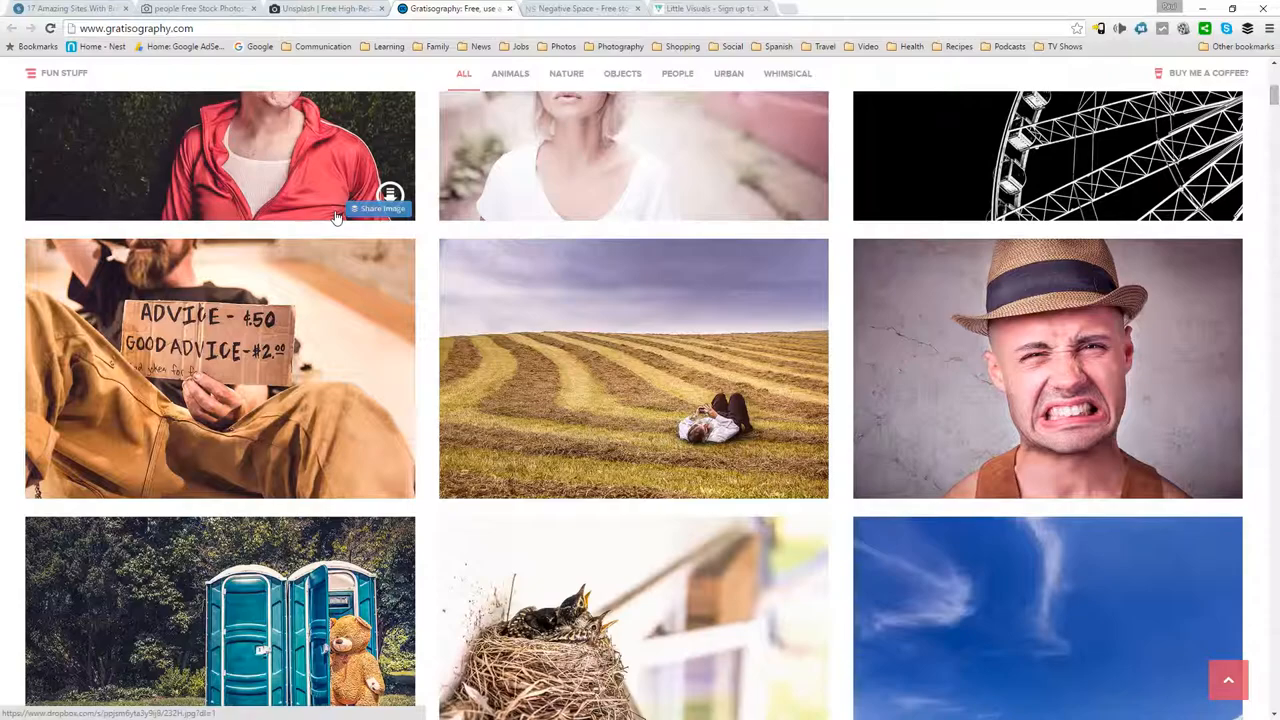
pyautogui.scroll(-3)
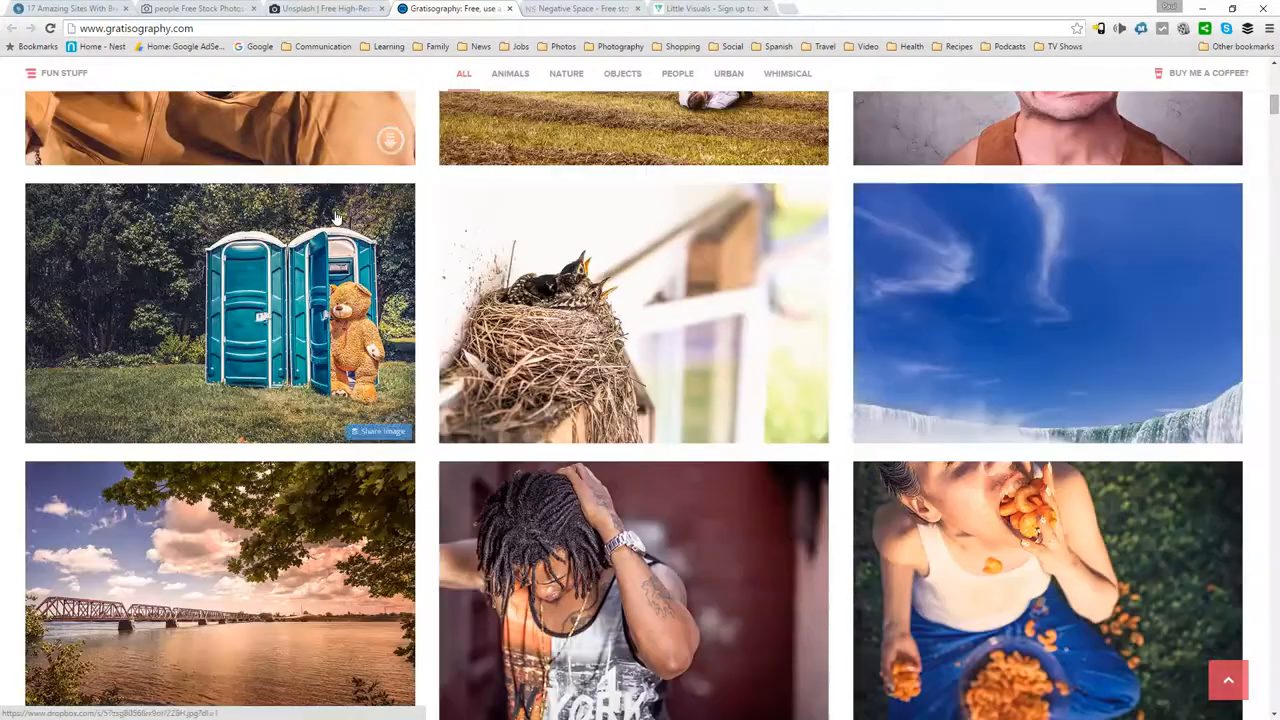
pyautogui.scroll(3)
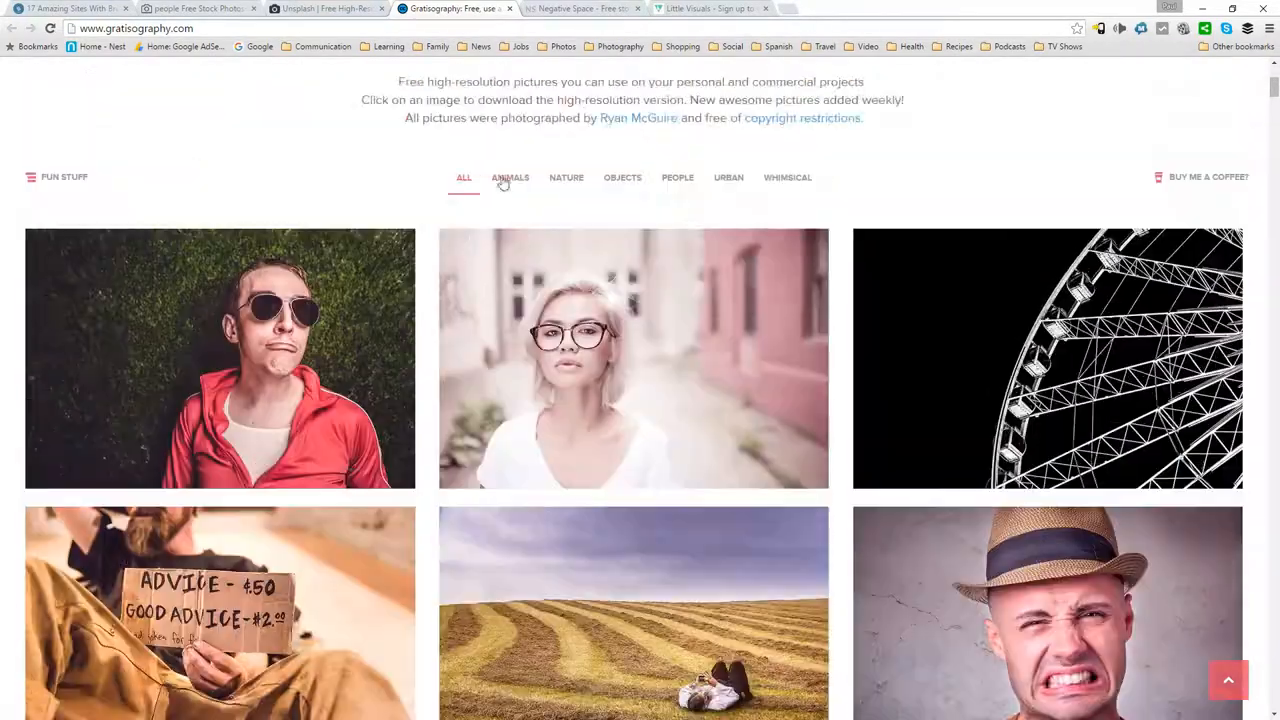
pyautogui.moveTo(789, 177)
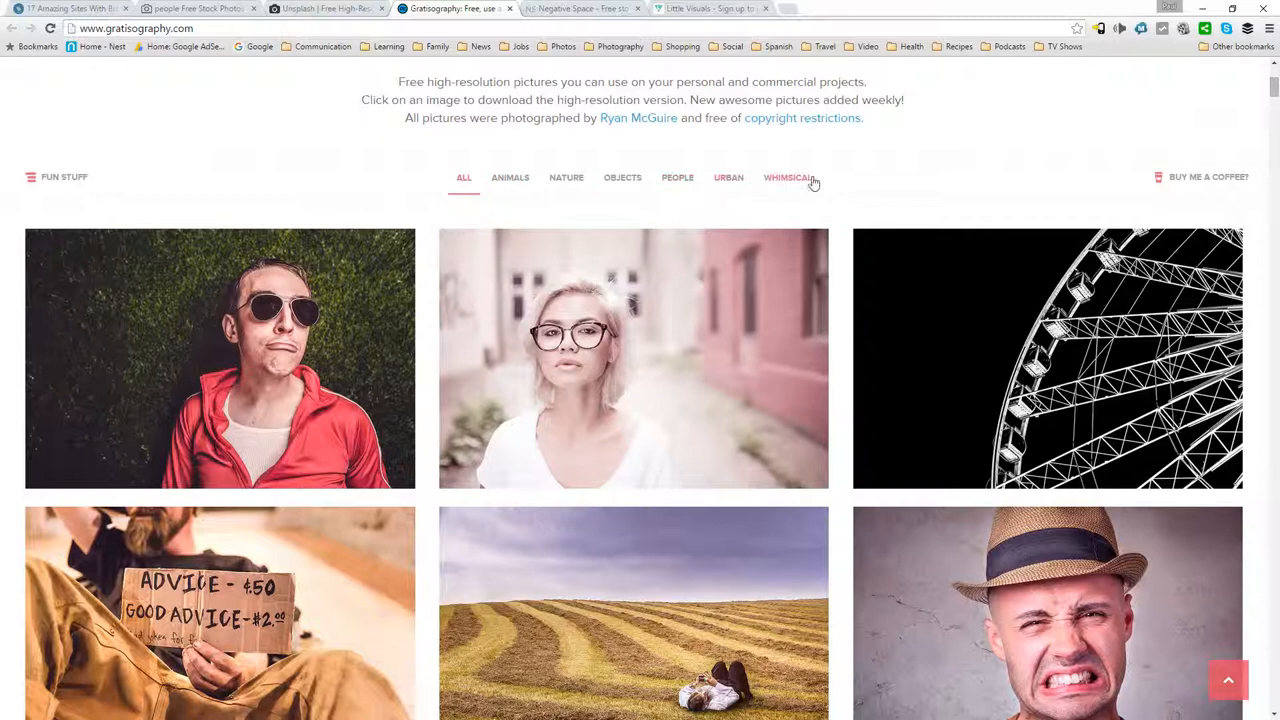
pyautogui.moveTo(727, 183)
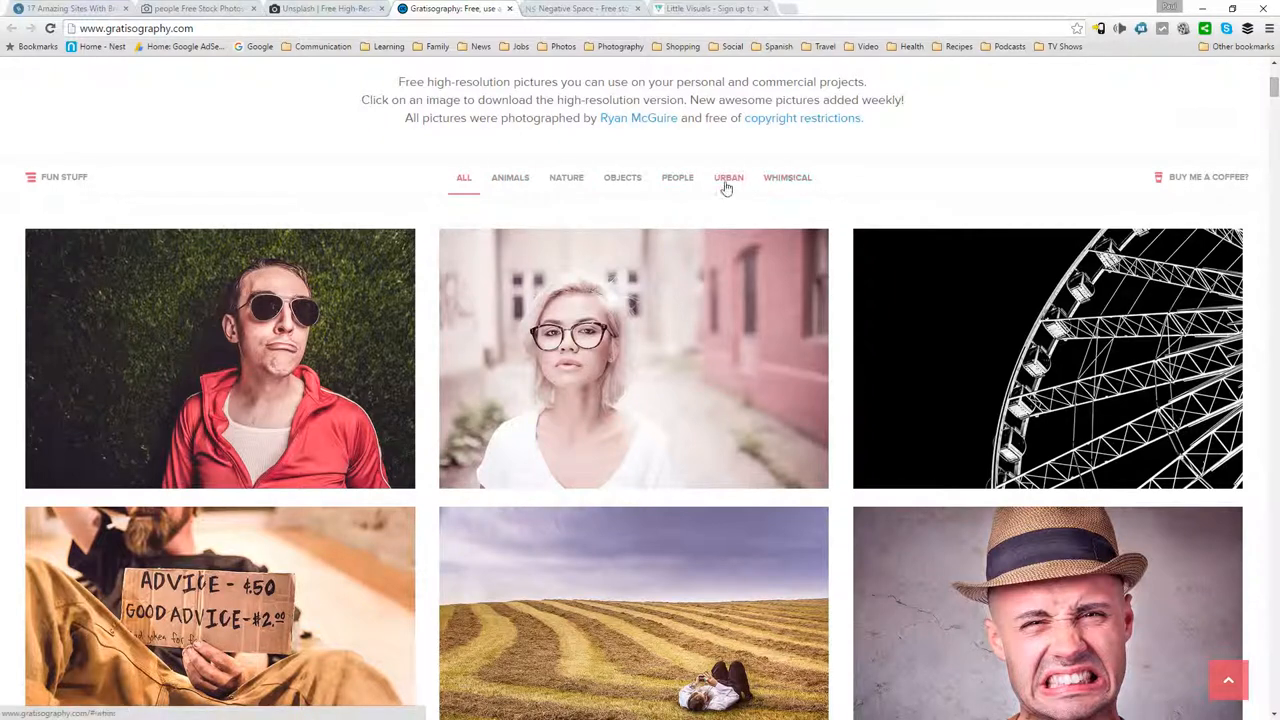
# Filter the gallery to Urban photos, browse them, then switch to Negative Space
pyautogui.click(728, 177)
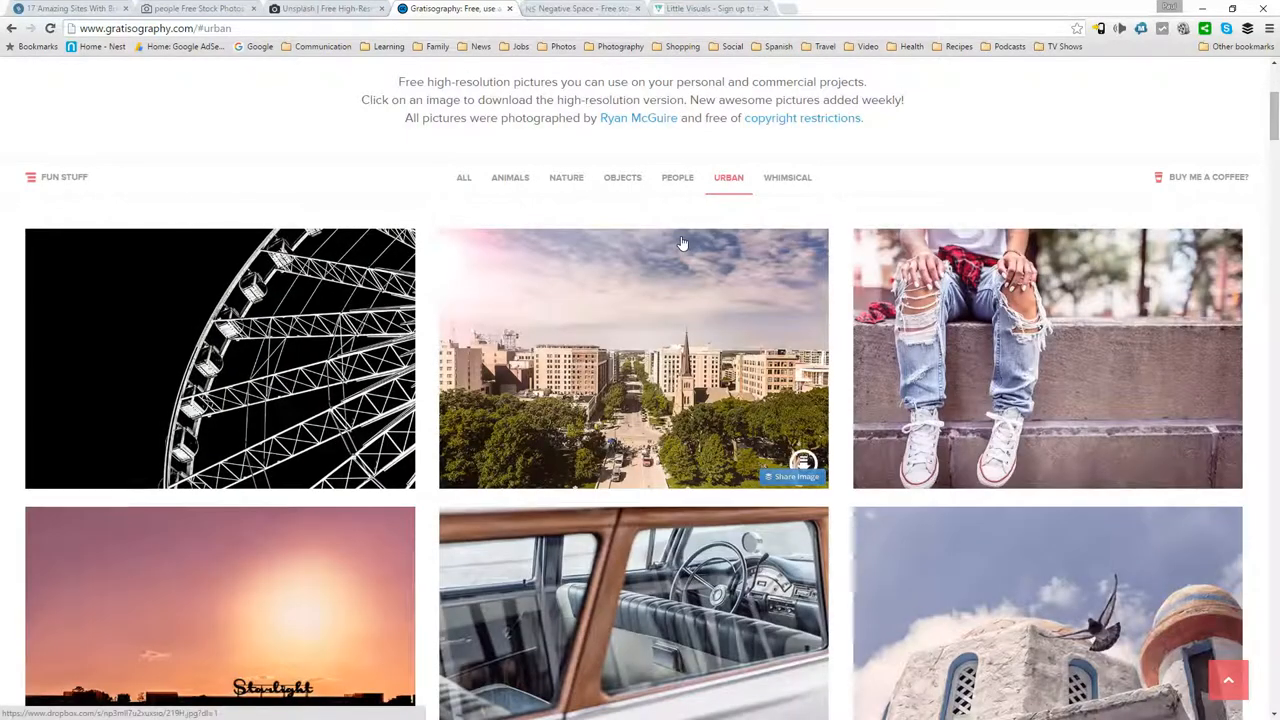
pyautogui.scroll(-3)
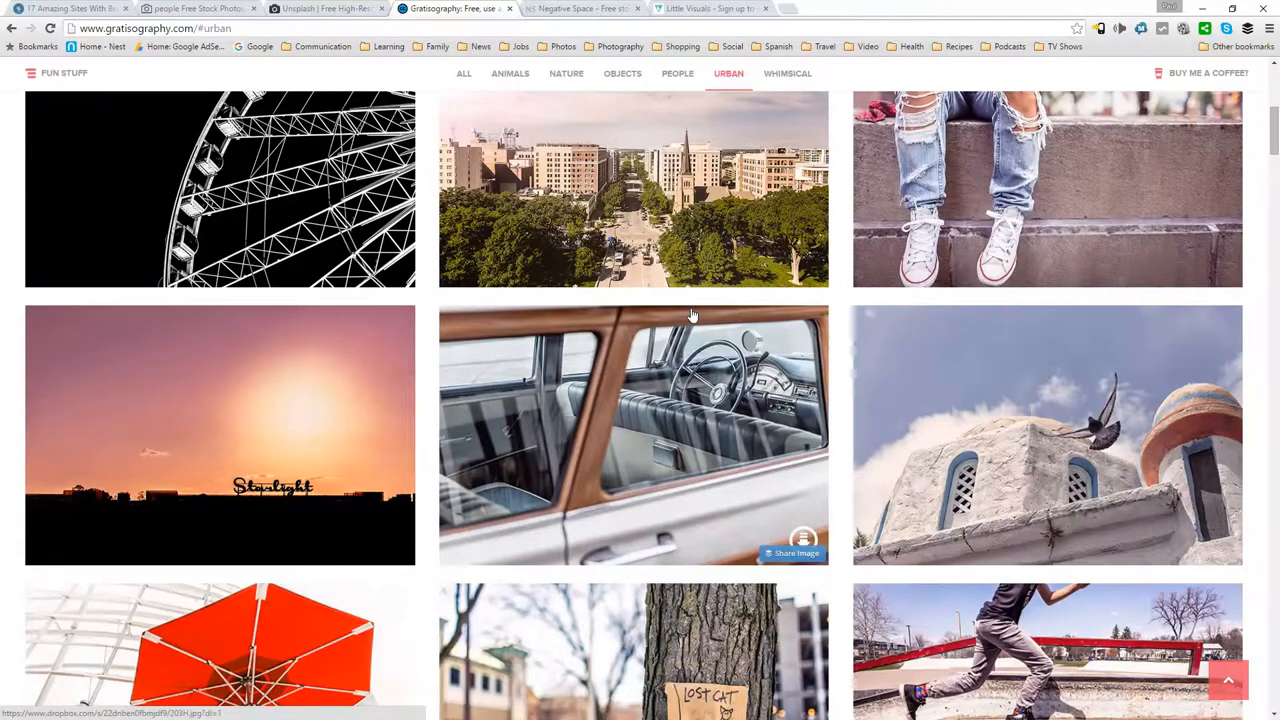
pyautogui.scroll(-3)
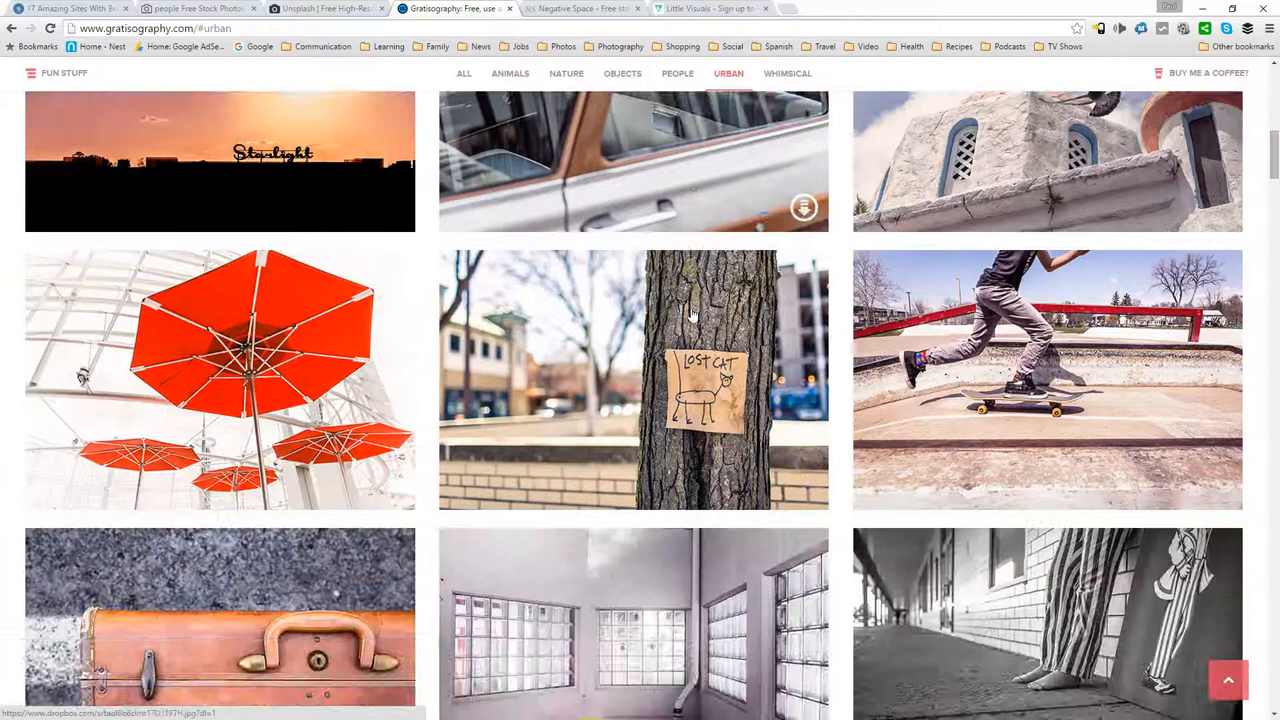
pyautogui.scroll(-3)
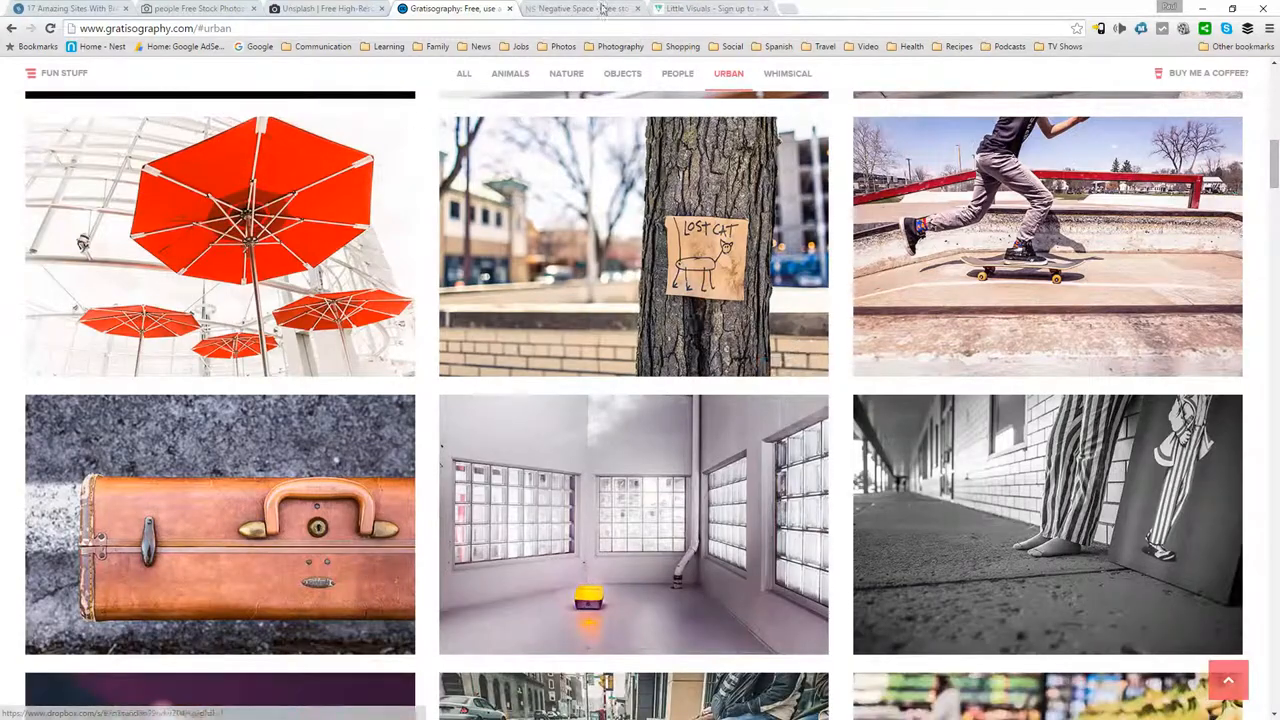
pyautogui.click(580, 8)
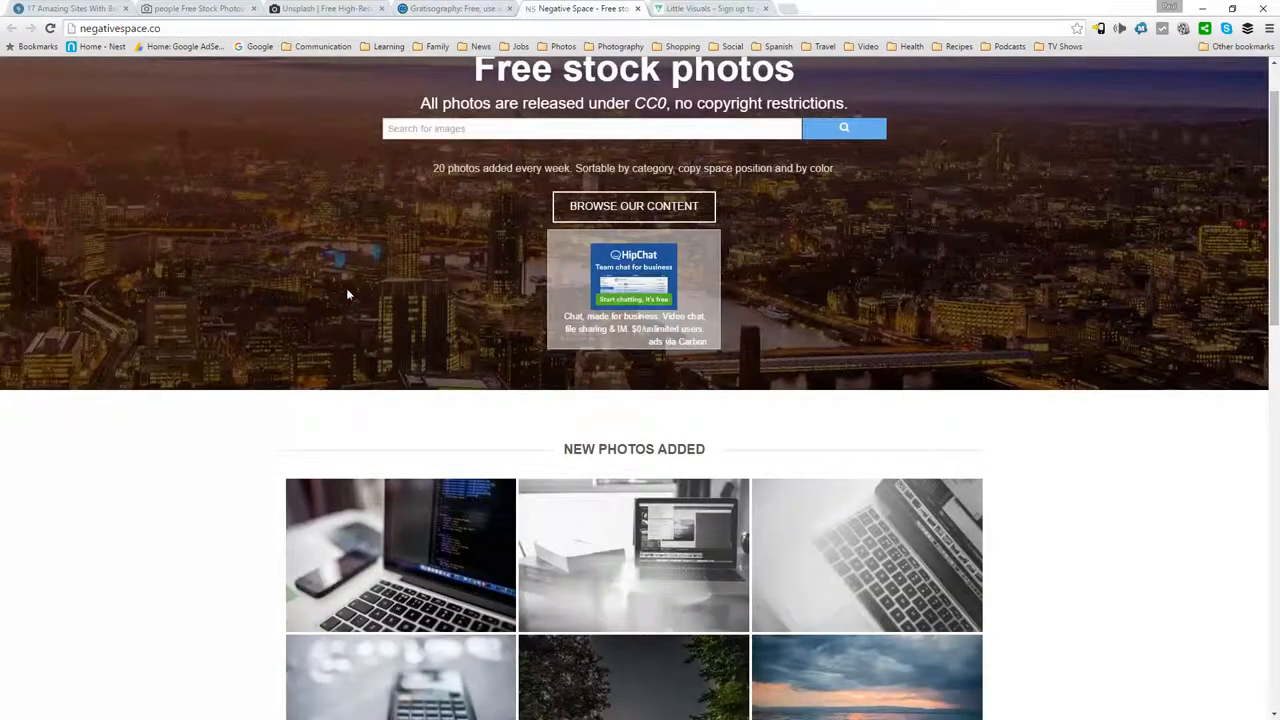
pyautogui.moveTo(353, 326)
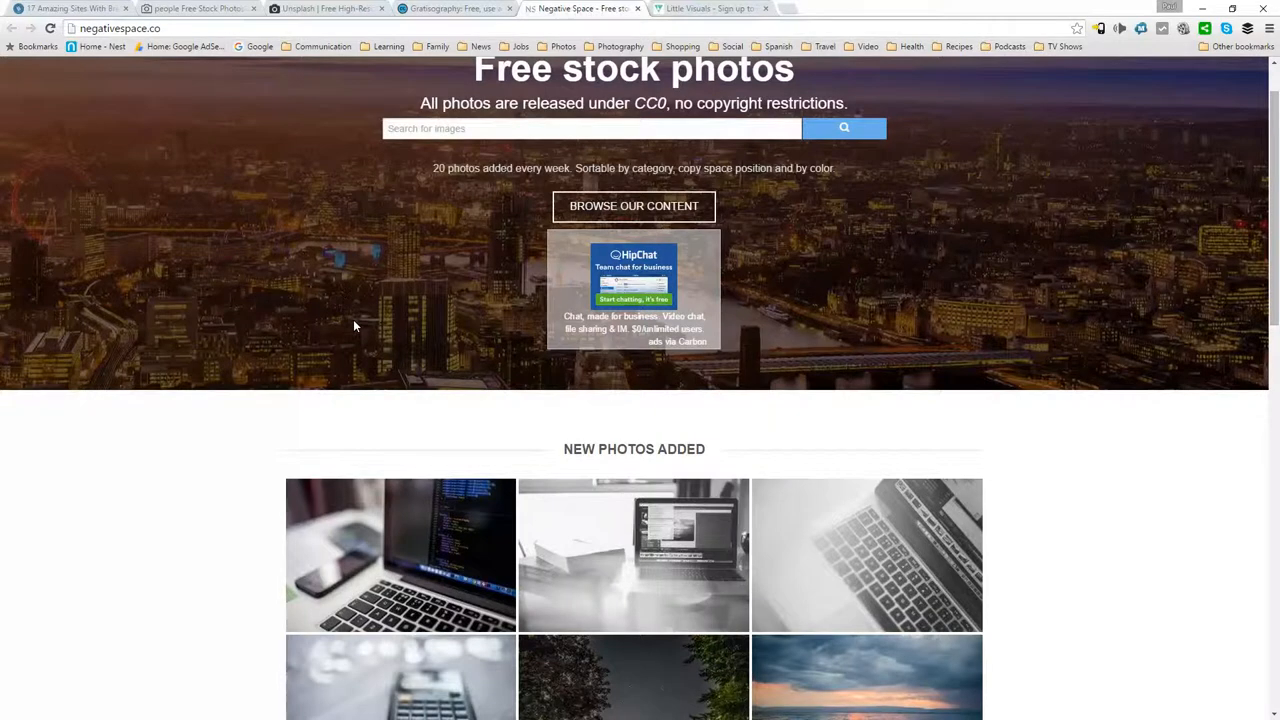
# Scroll through Negative Space's New Photos Added and back up, then switch to Little Visuals
pyautogui.scroll(-3)
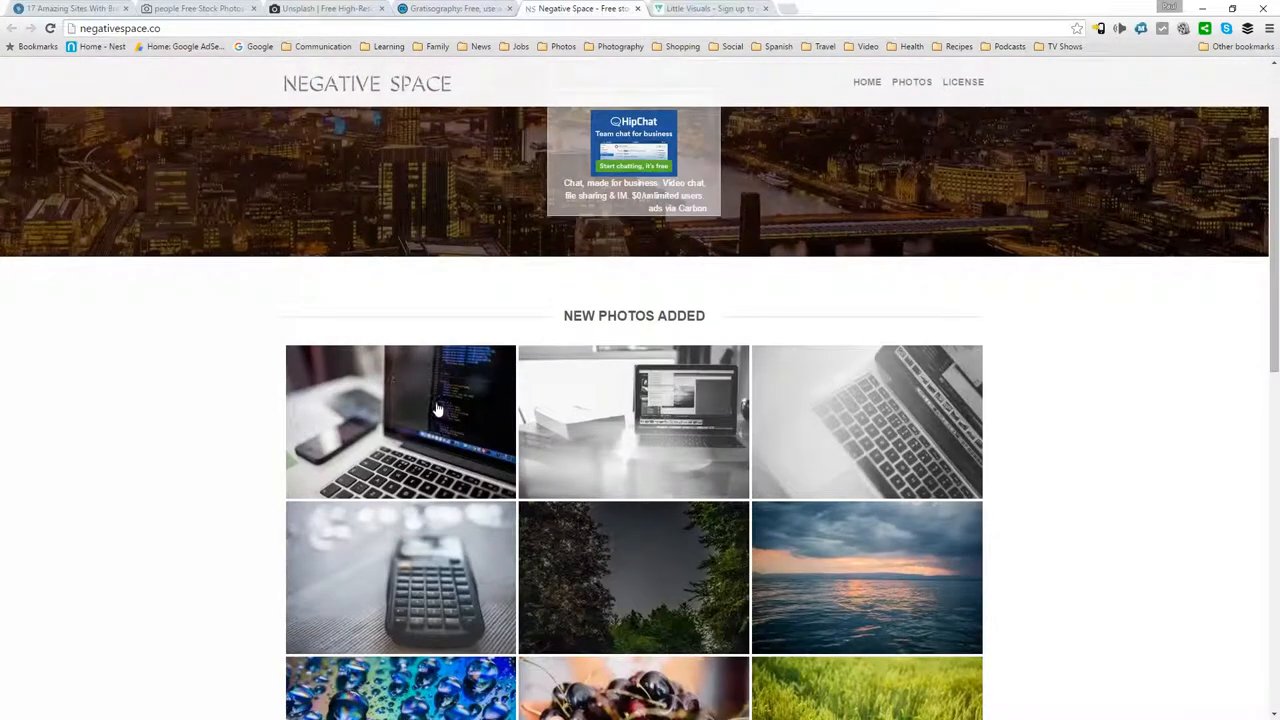
pyautogui.scroll(-3)
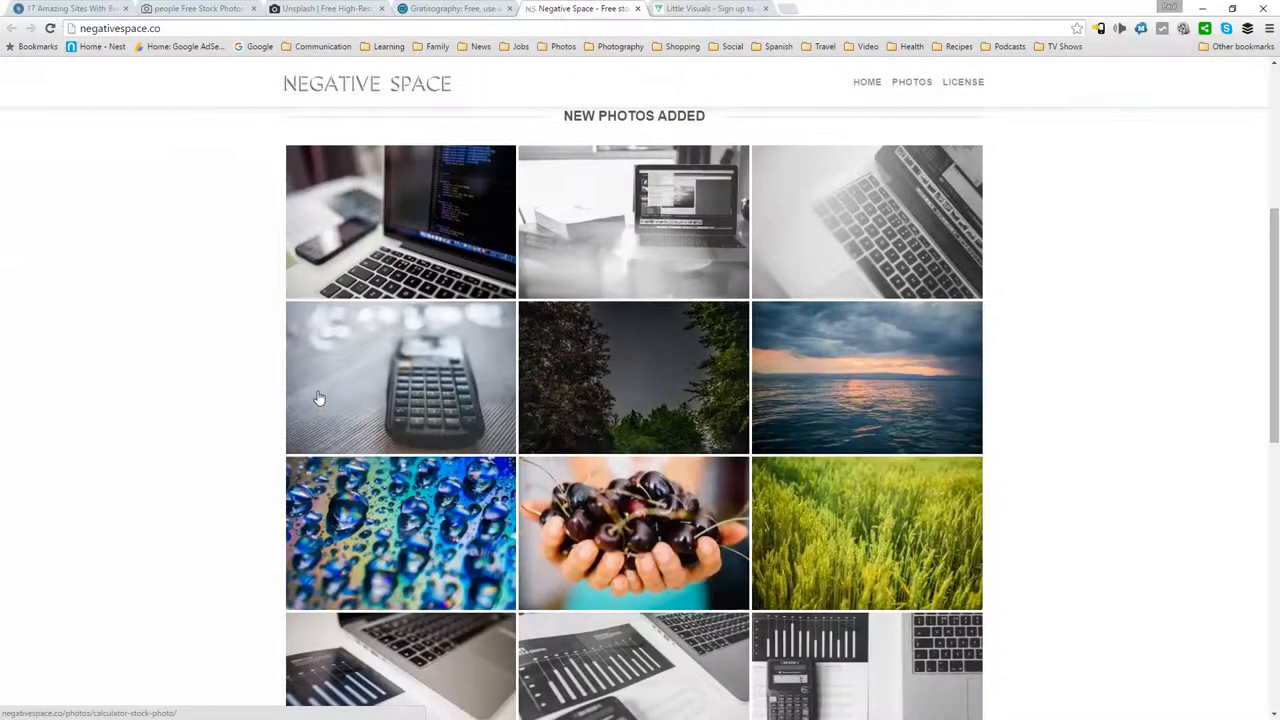
pyautogui.scroll(-3)
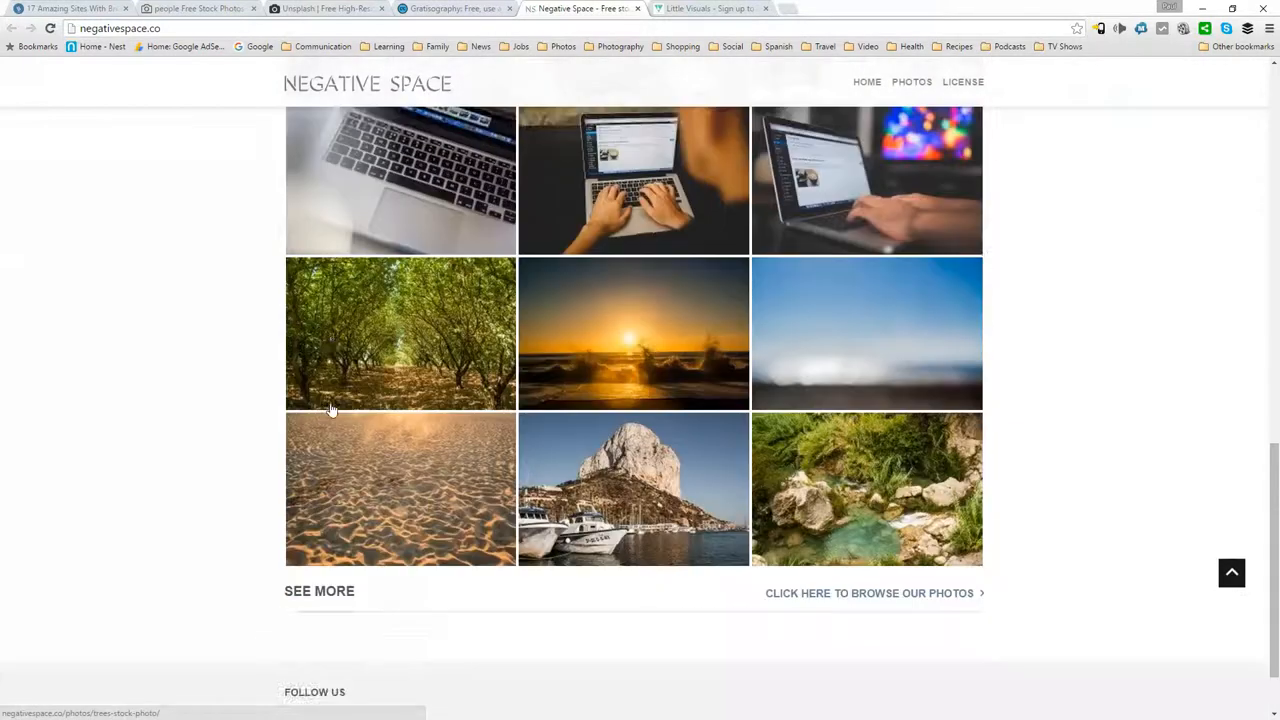
pyautogui.scroll(-3)
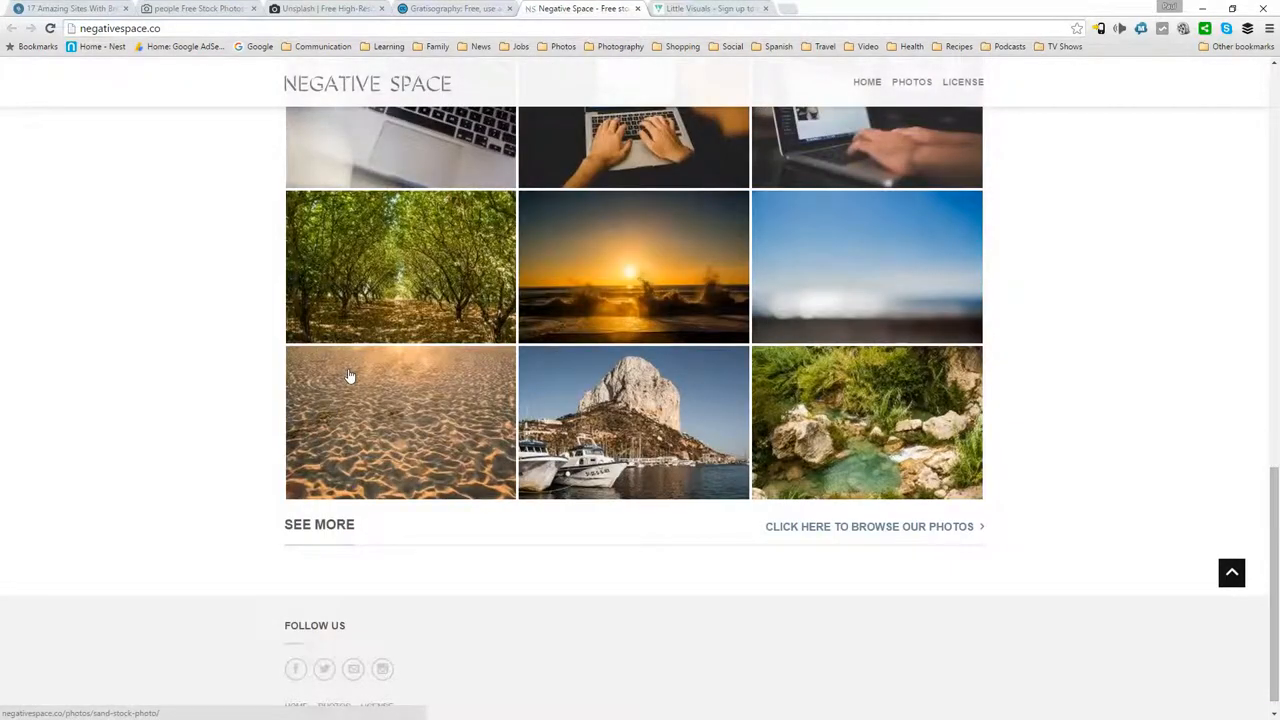
pyautogui.scroll(3)
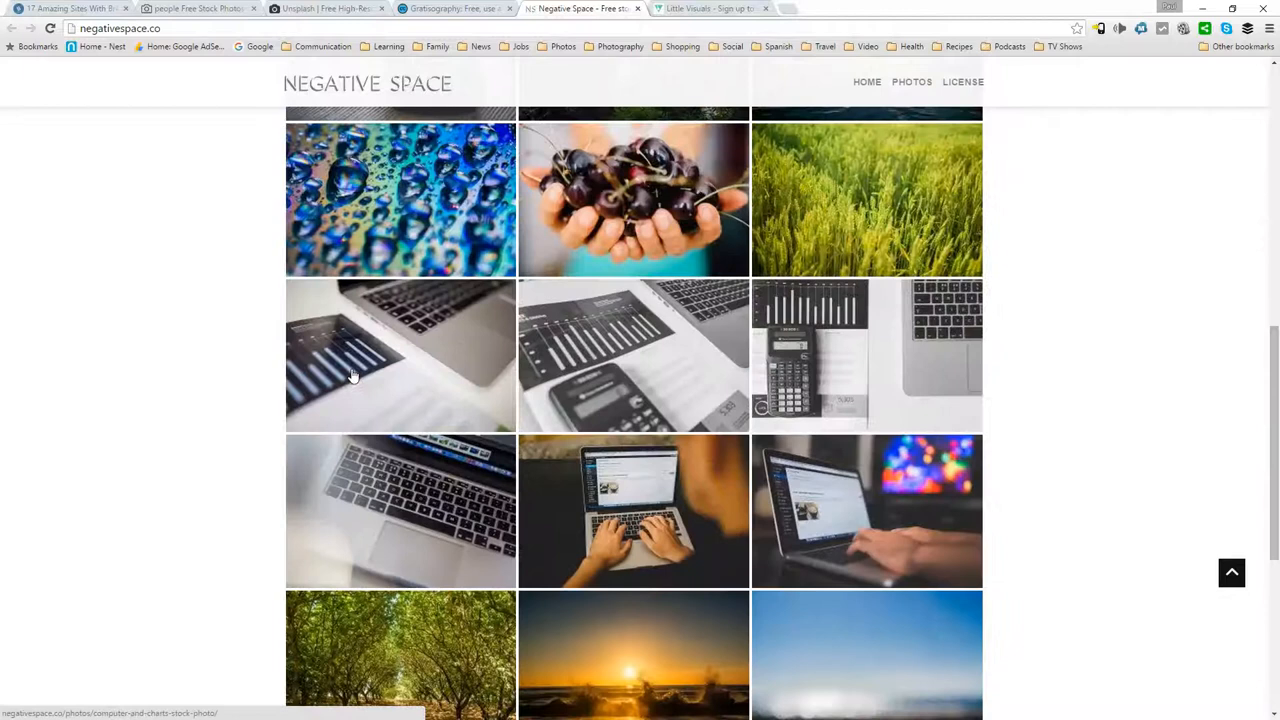
pyautogui.scroll(3)
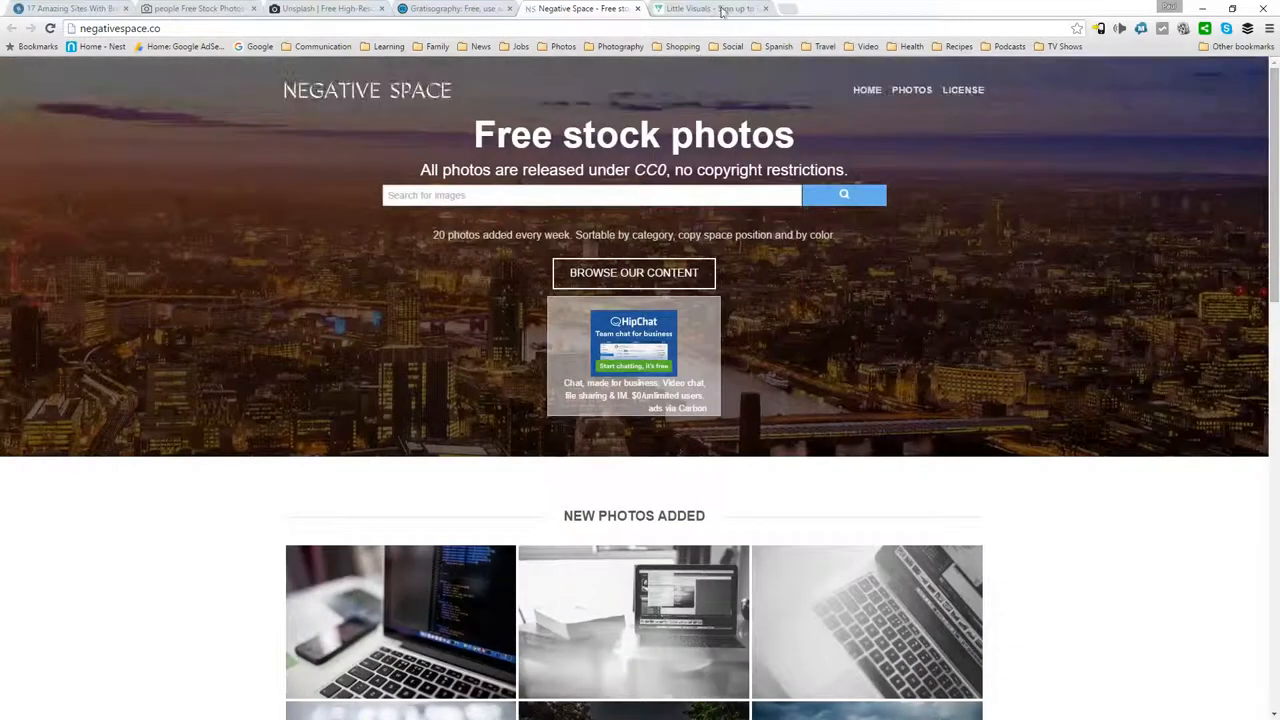
pyautogui.click(710, 8)
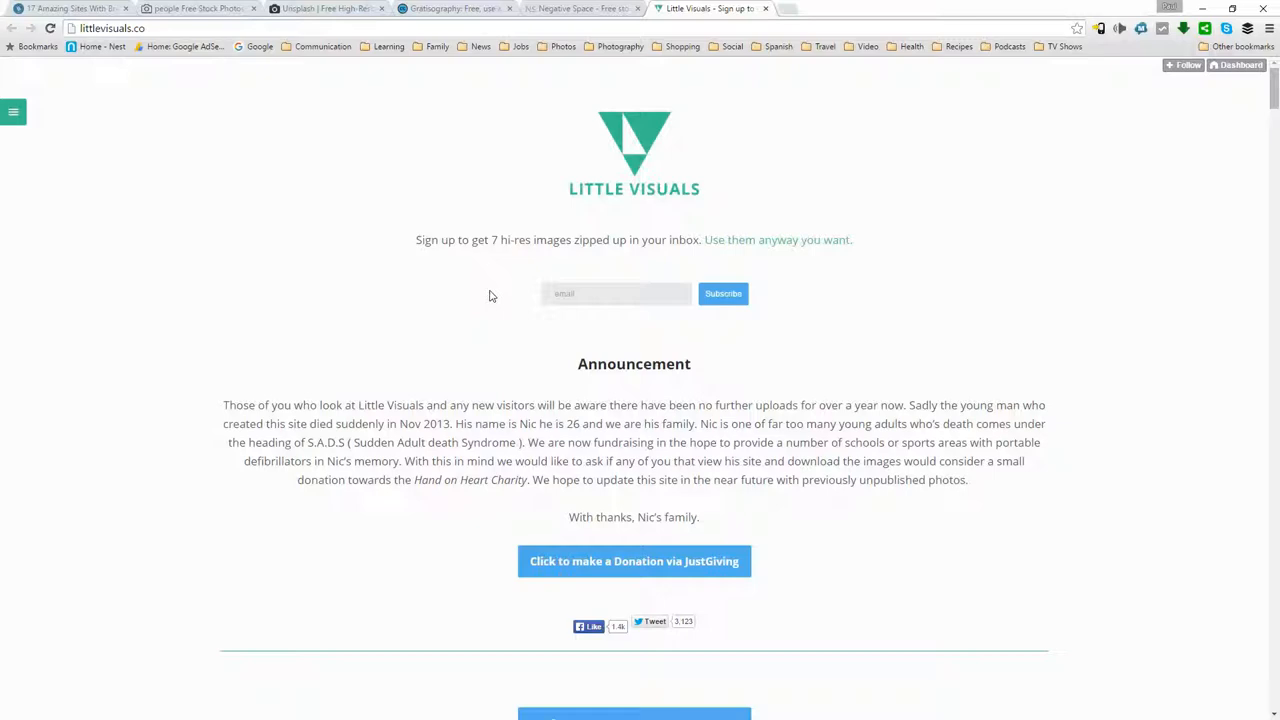
pyautogui.moveTo(678, 557)
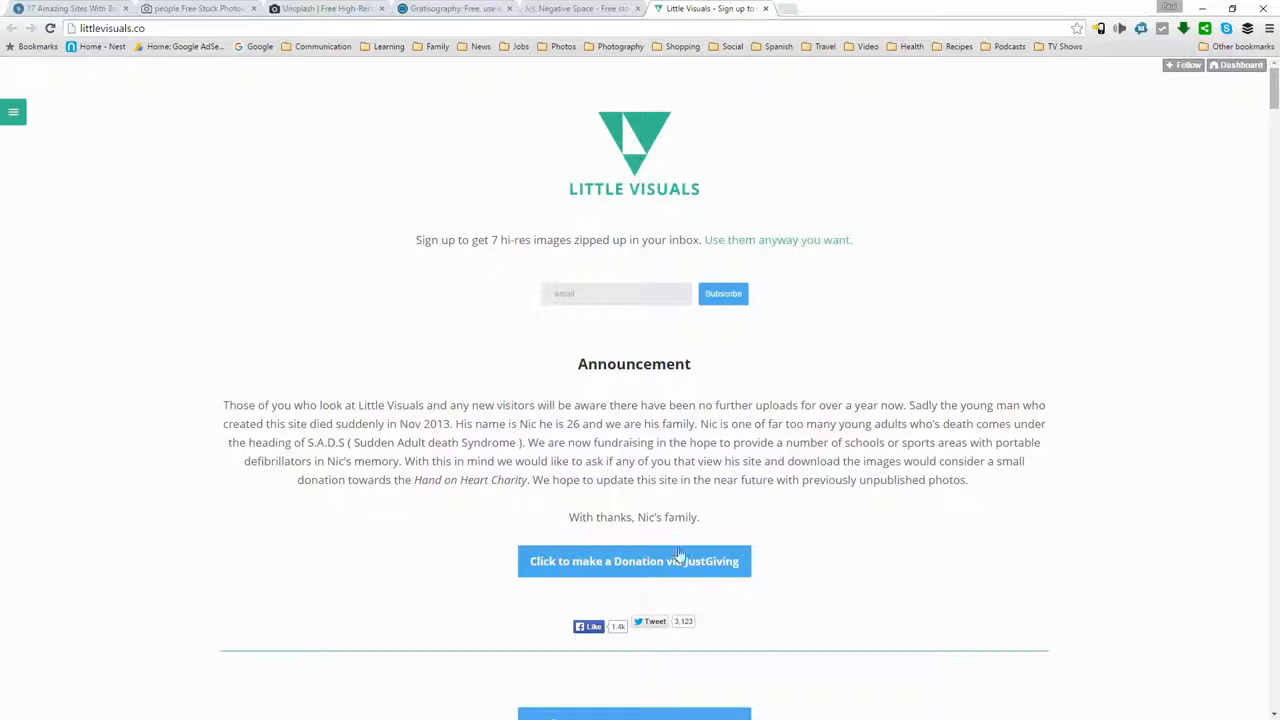
pyautogui.moveTo(645, 550)
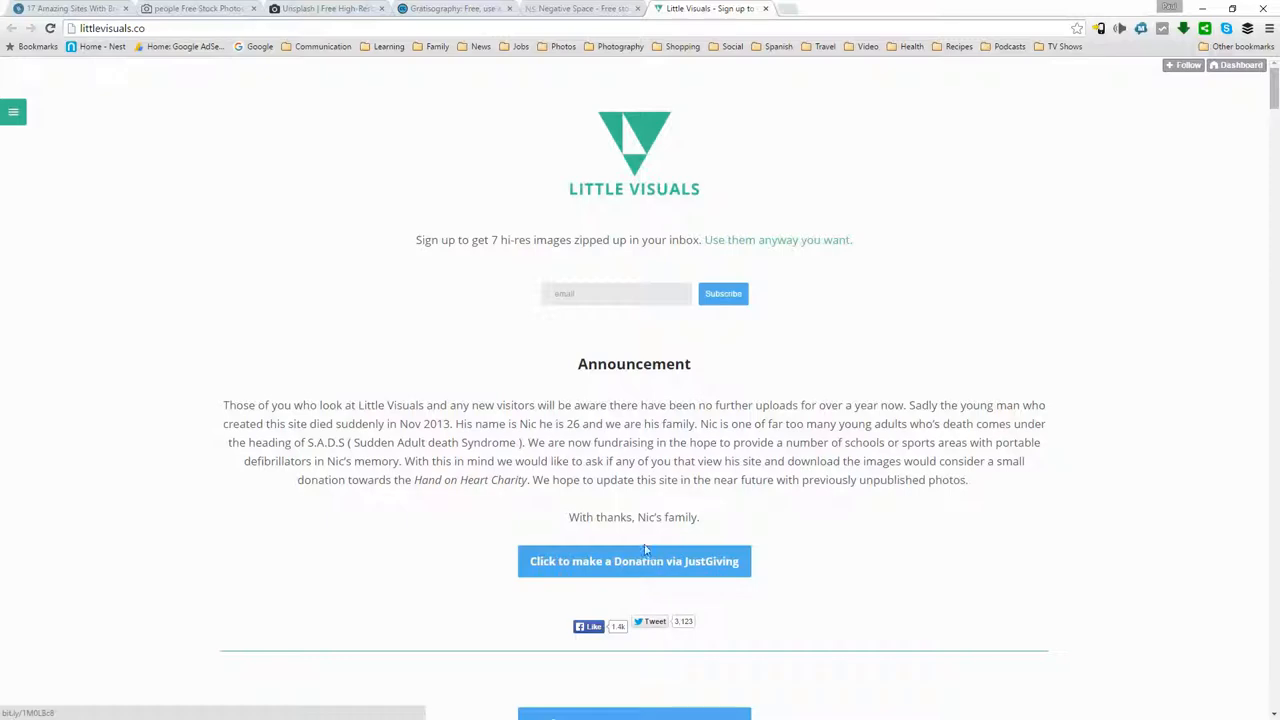
pyautogui.moveTo(782, 295)
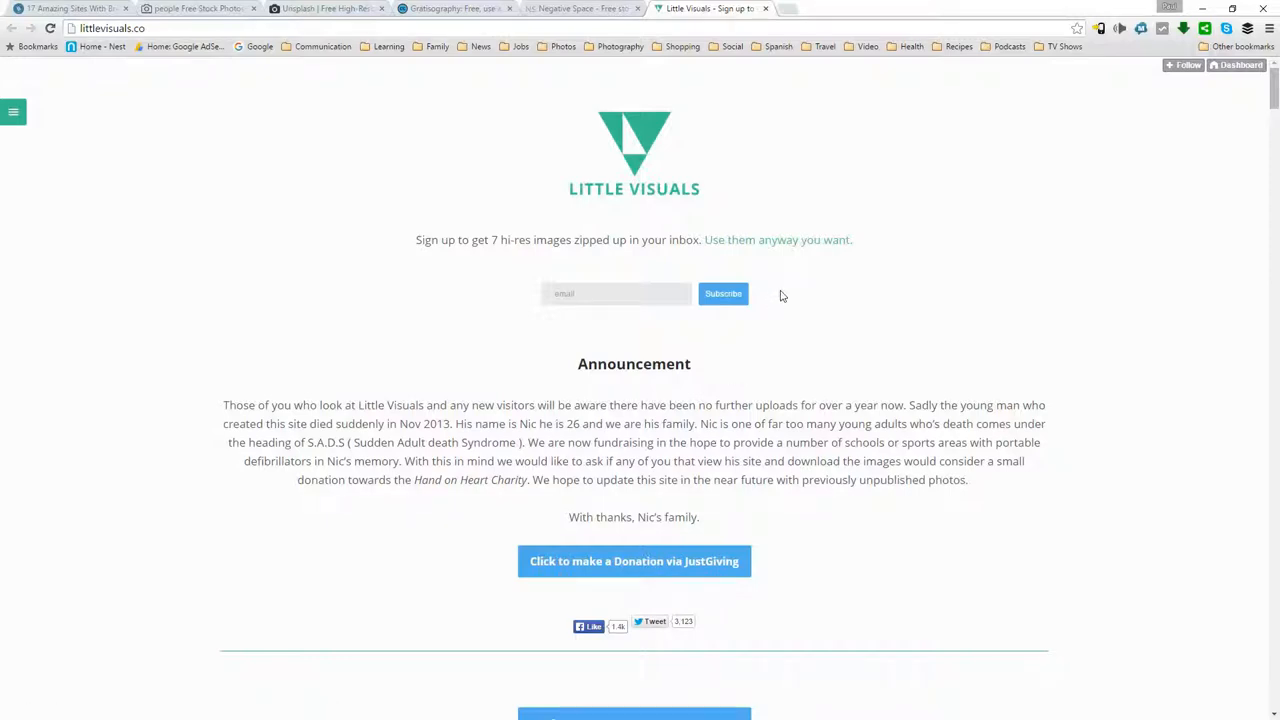
pyautogui.scroll(-3)
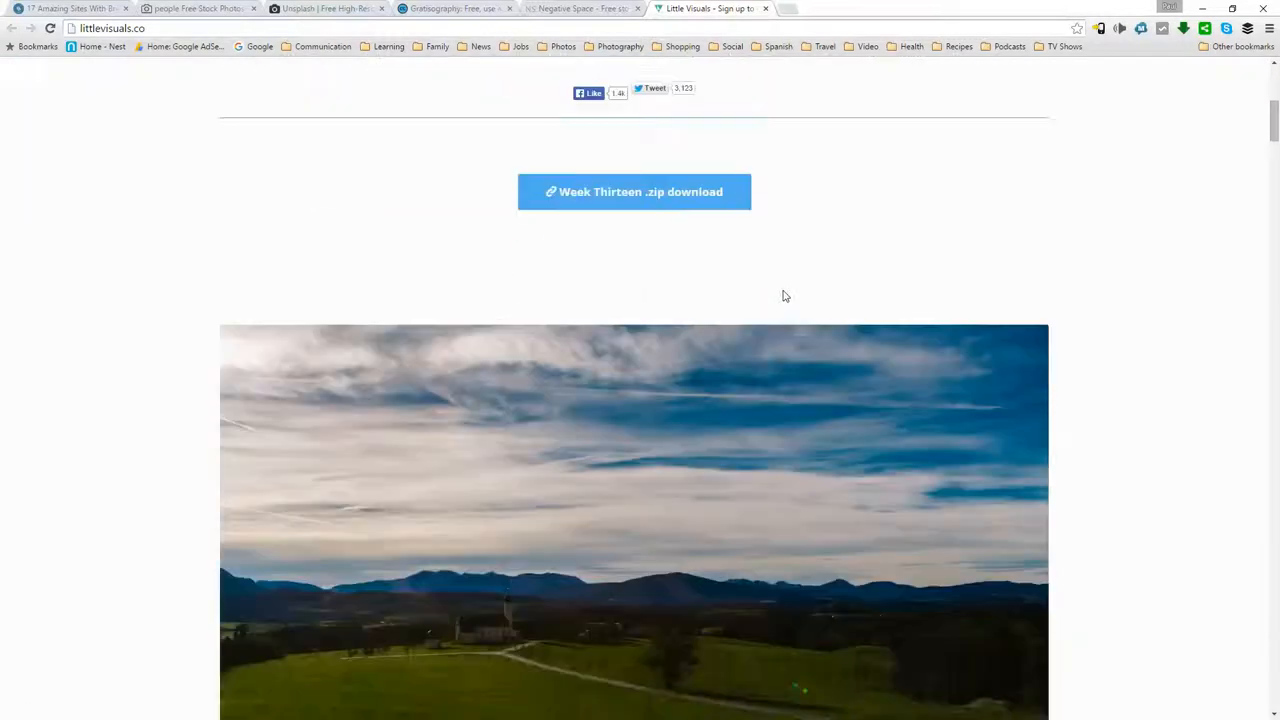
pyautogui.scroll(-3)
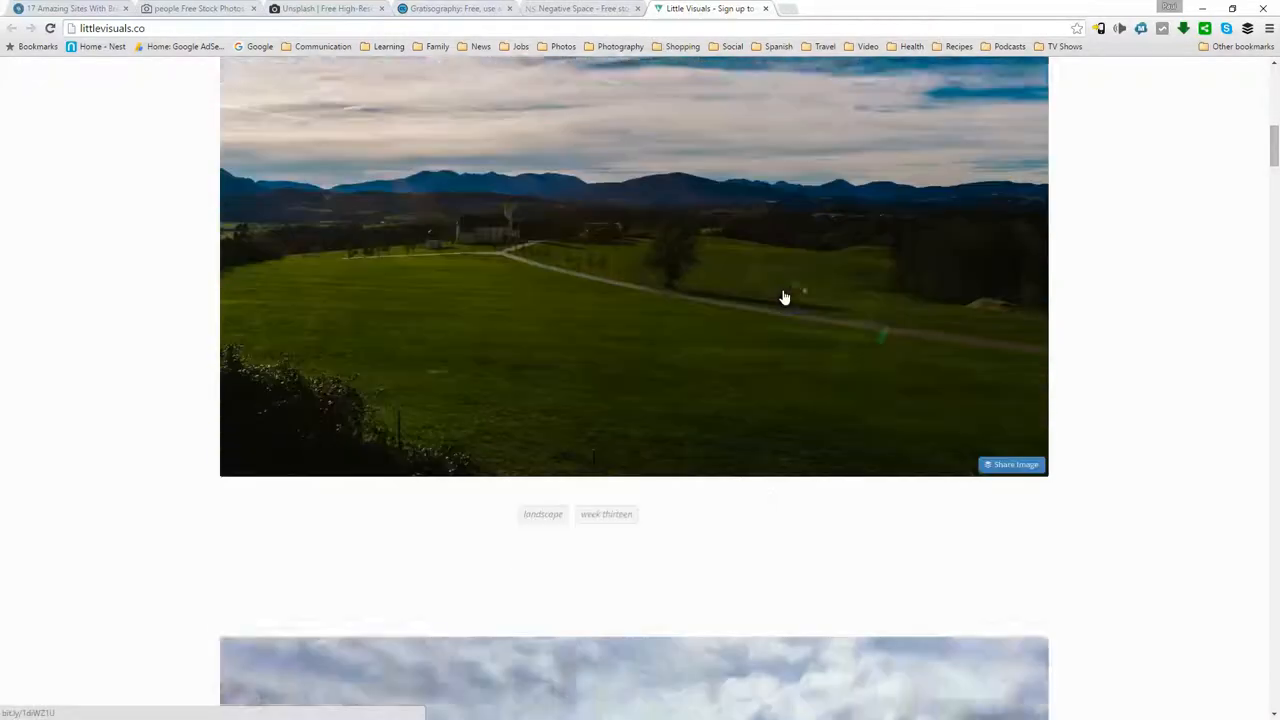
pyautogui.scroll(-3)
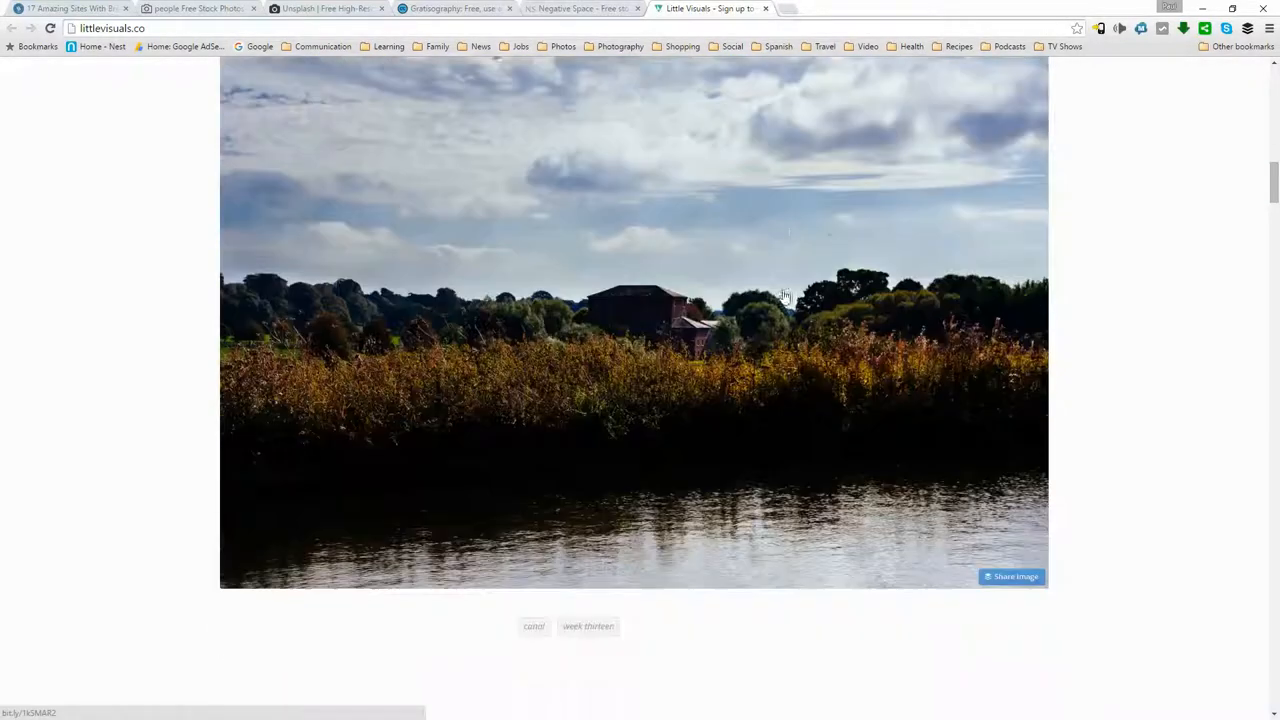
pyautogui.scroll(-3)
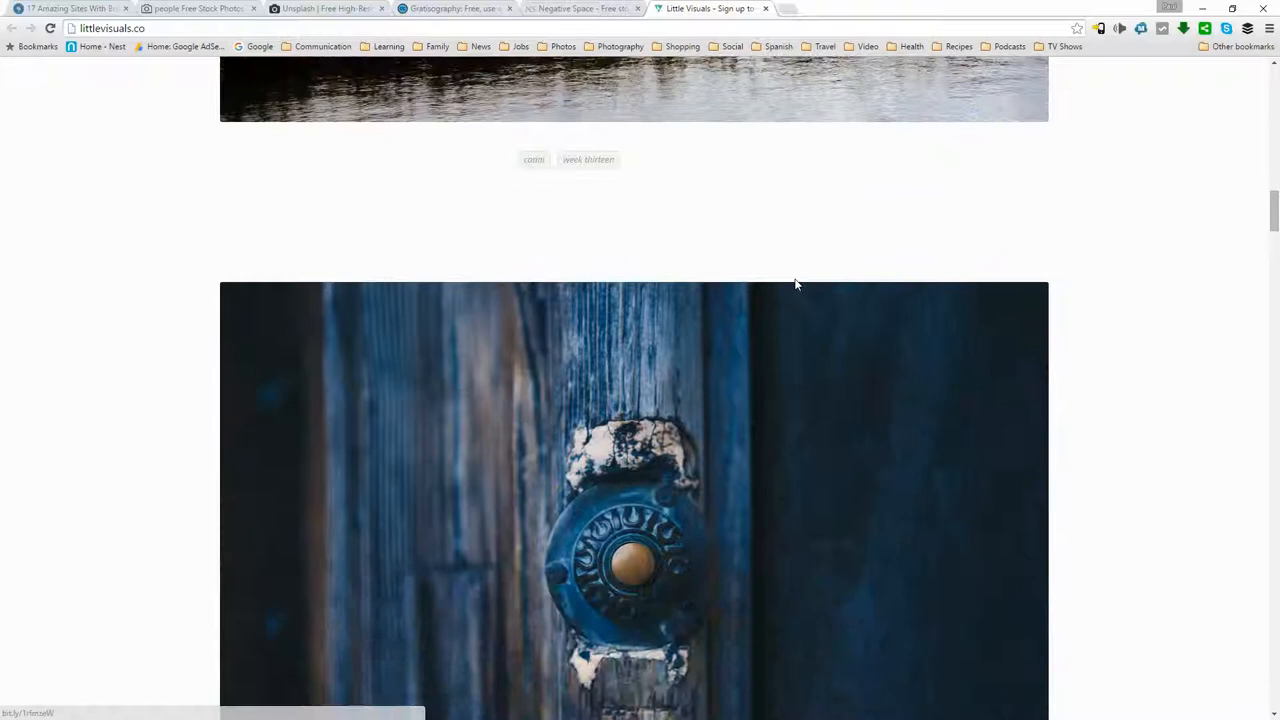
pyautogui.scroll(-3)
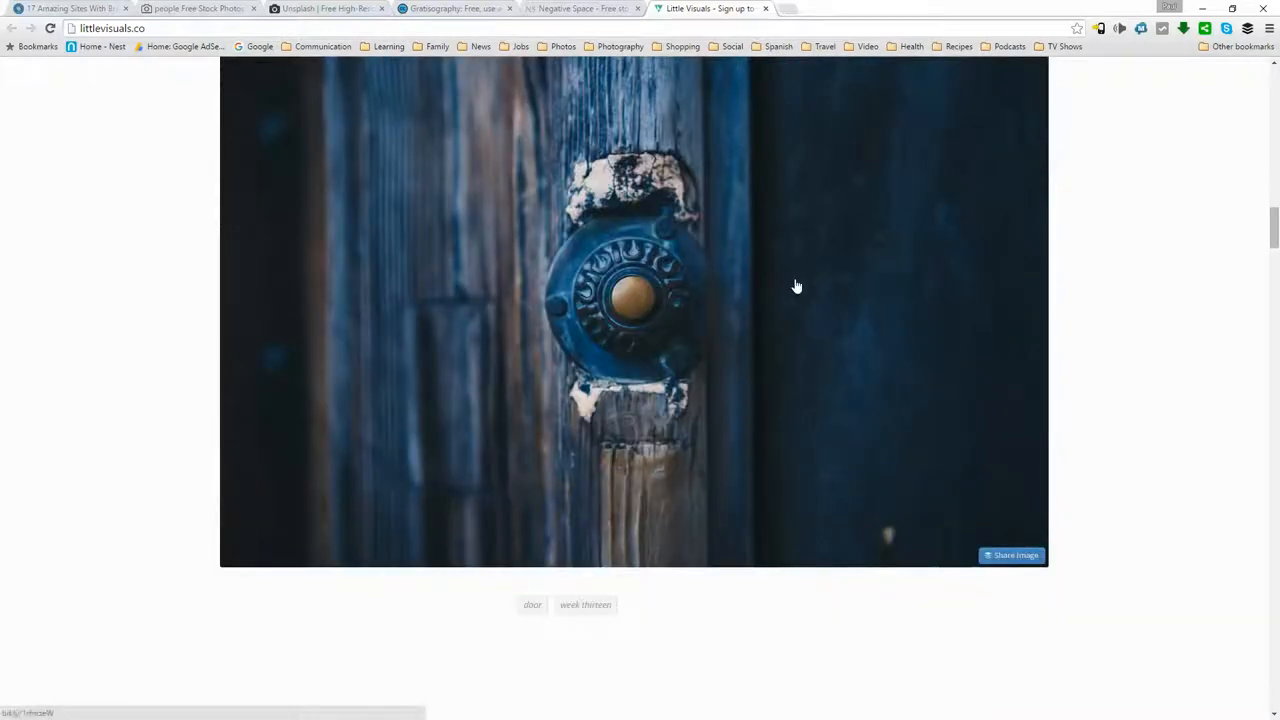
pyautogui.scroll(-3)
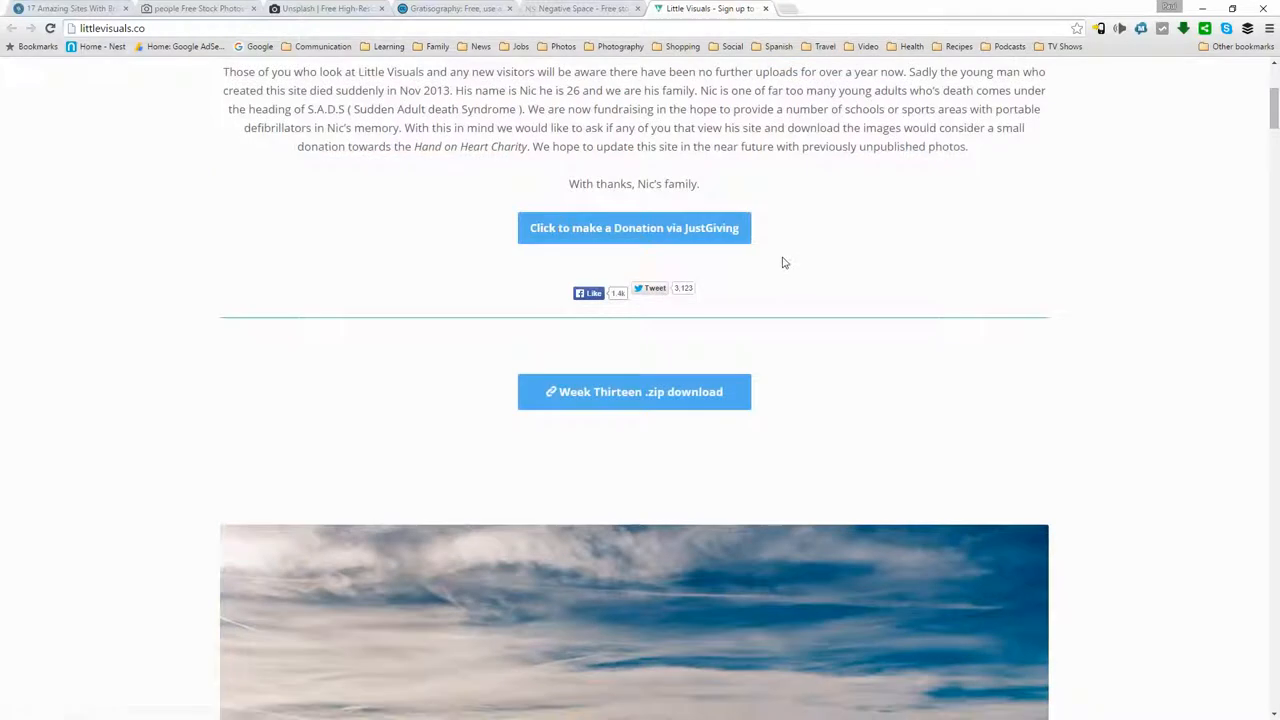
pyautogui.scroll(3)
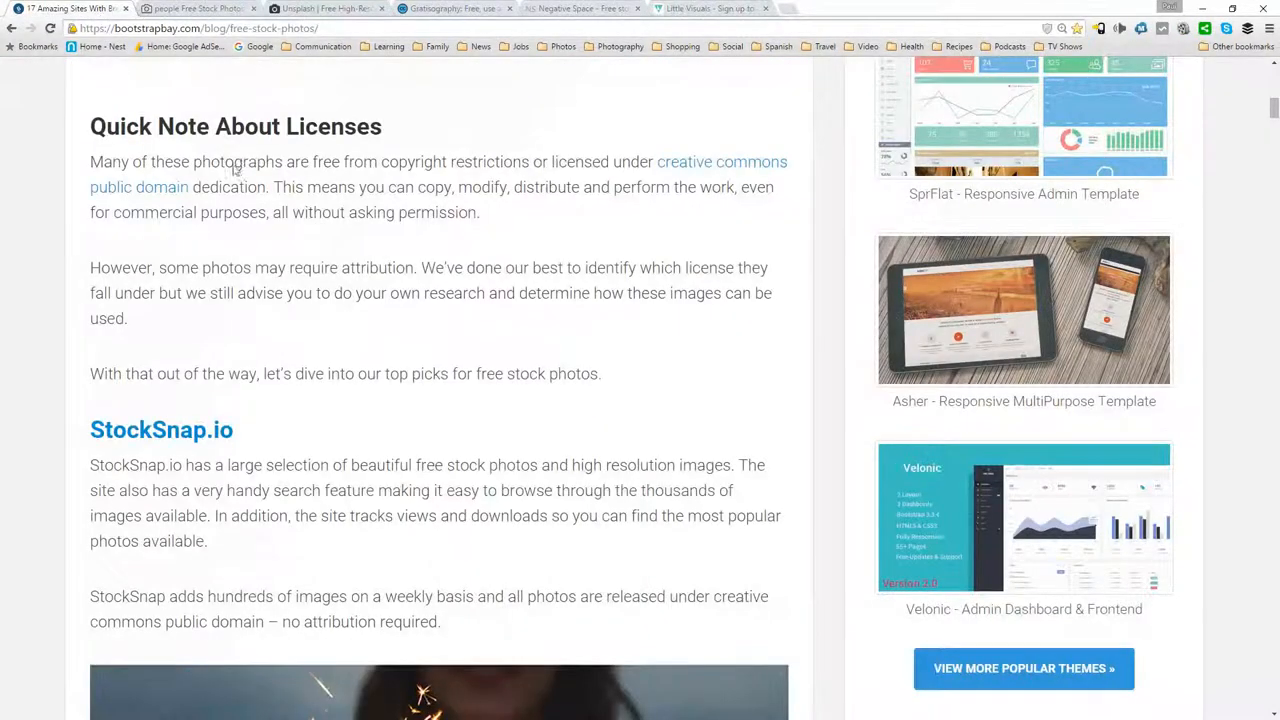
pyautogui.scroll(3)
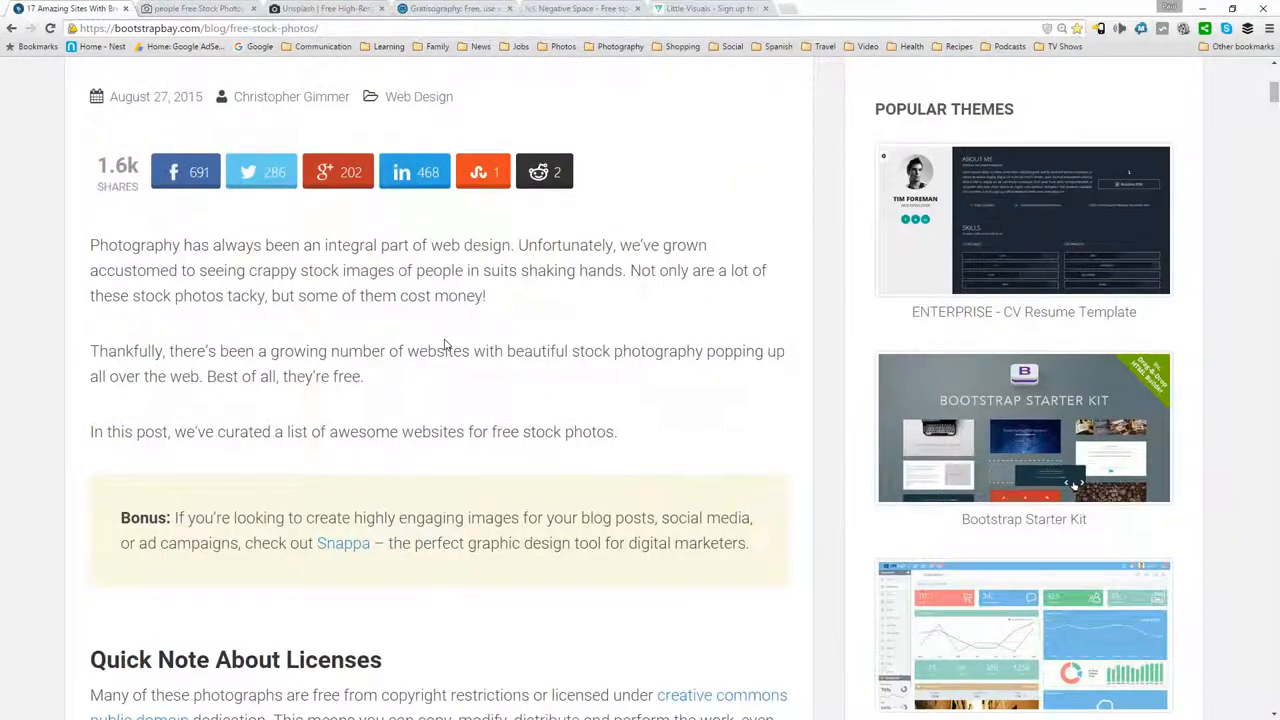
pyautogui.scroll(3)
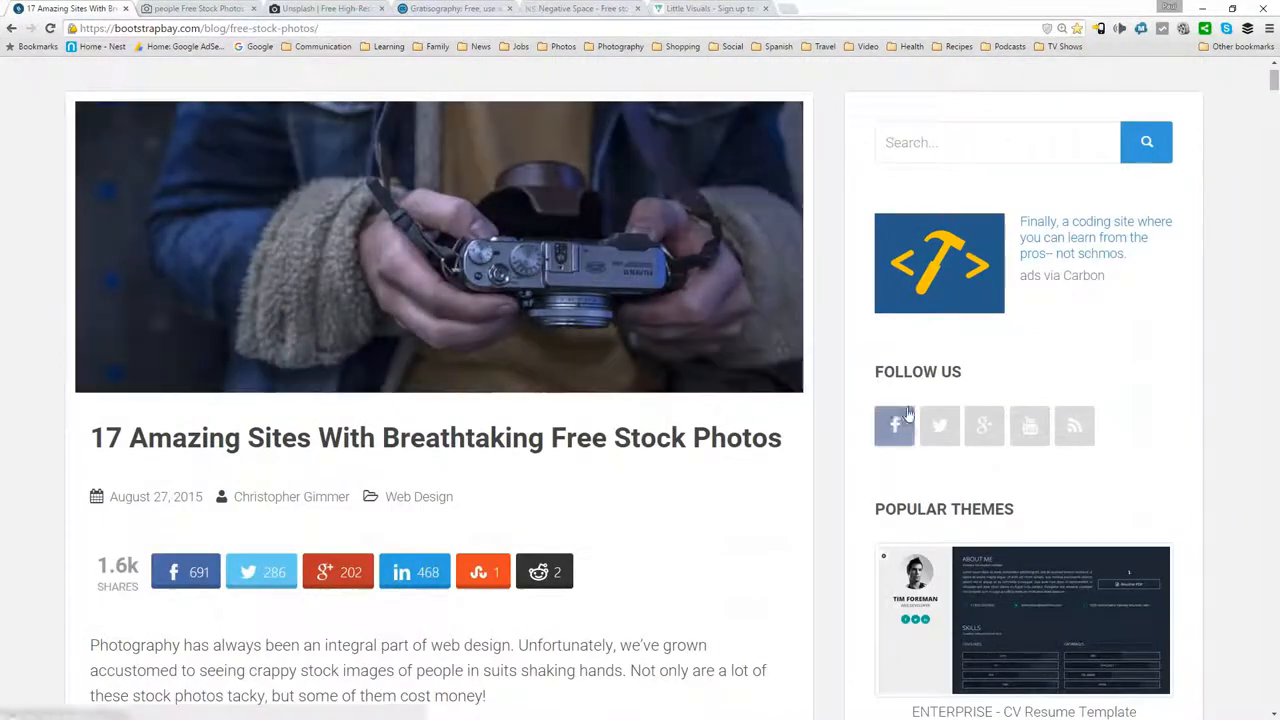
pyautogui.scroll(-3)
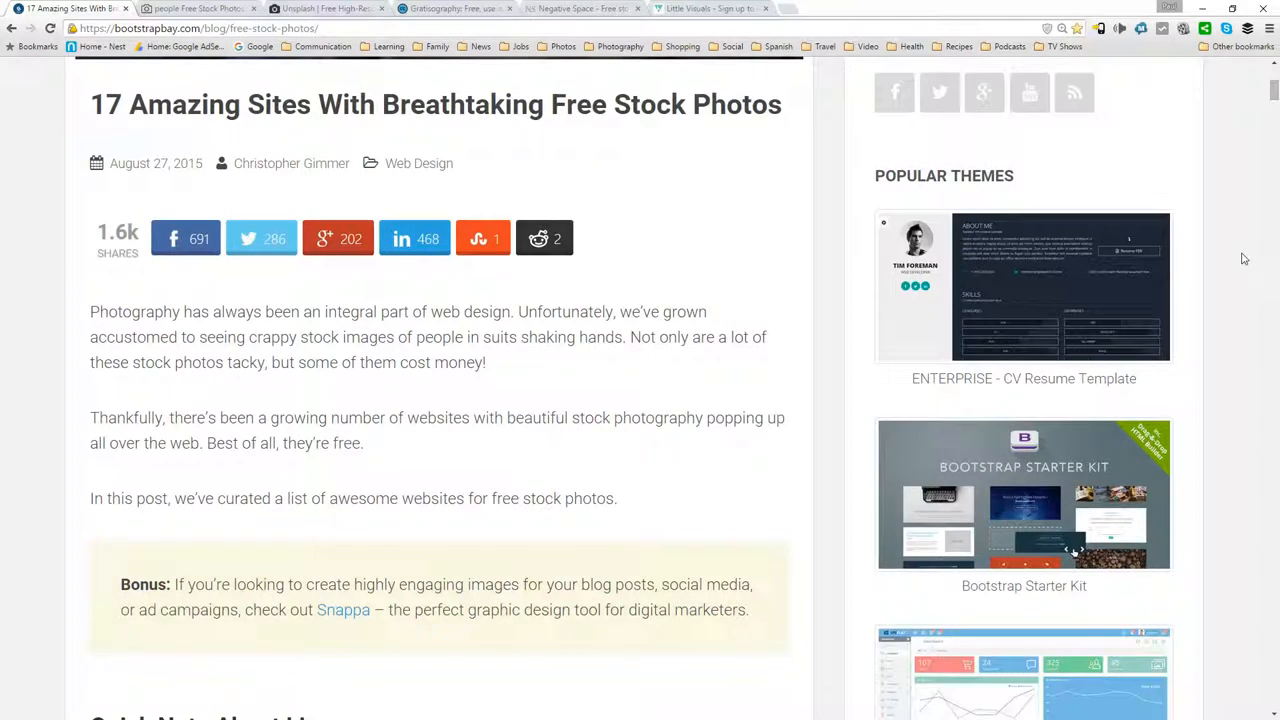
pyautogui.moveTo(1237, 245)
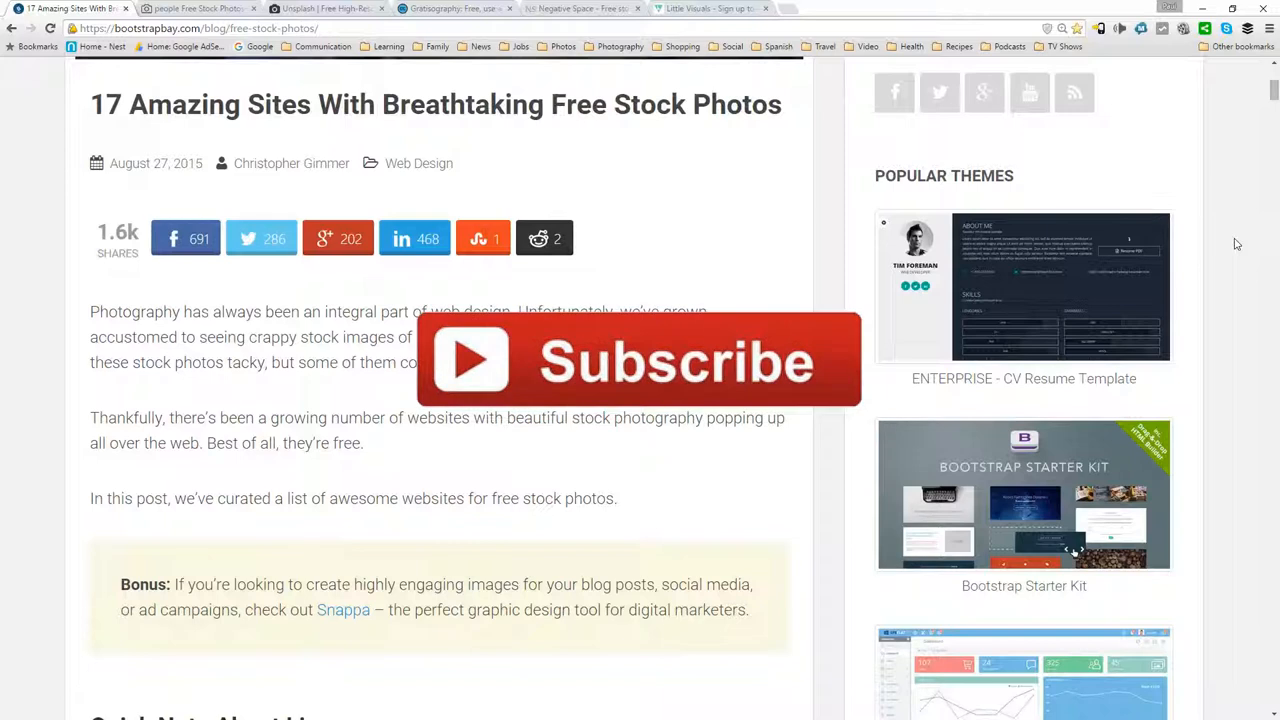
pyautogui.scroll(-3)
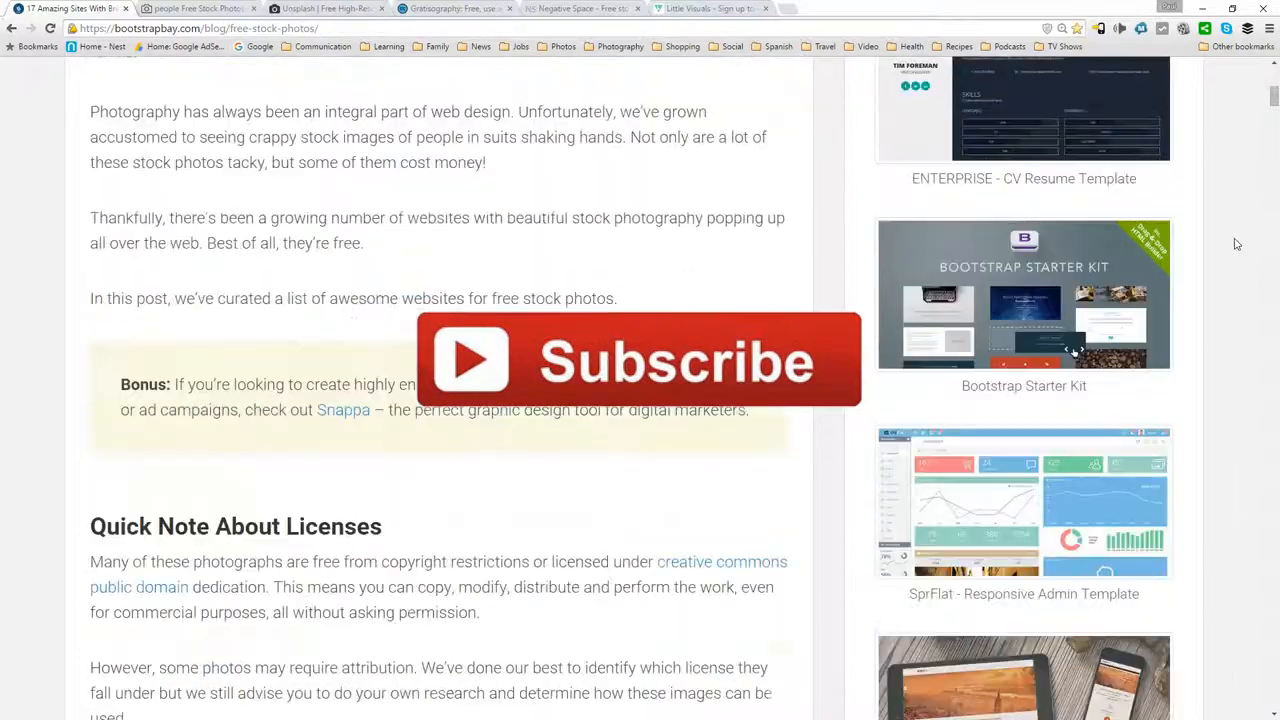